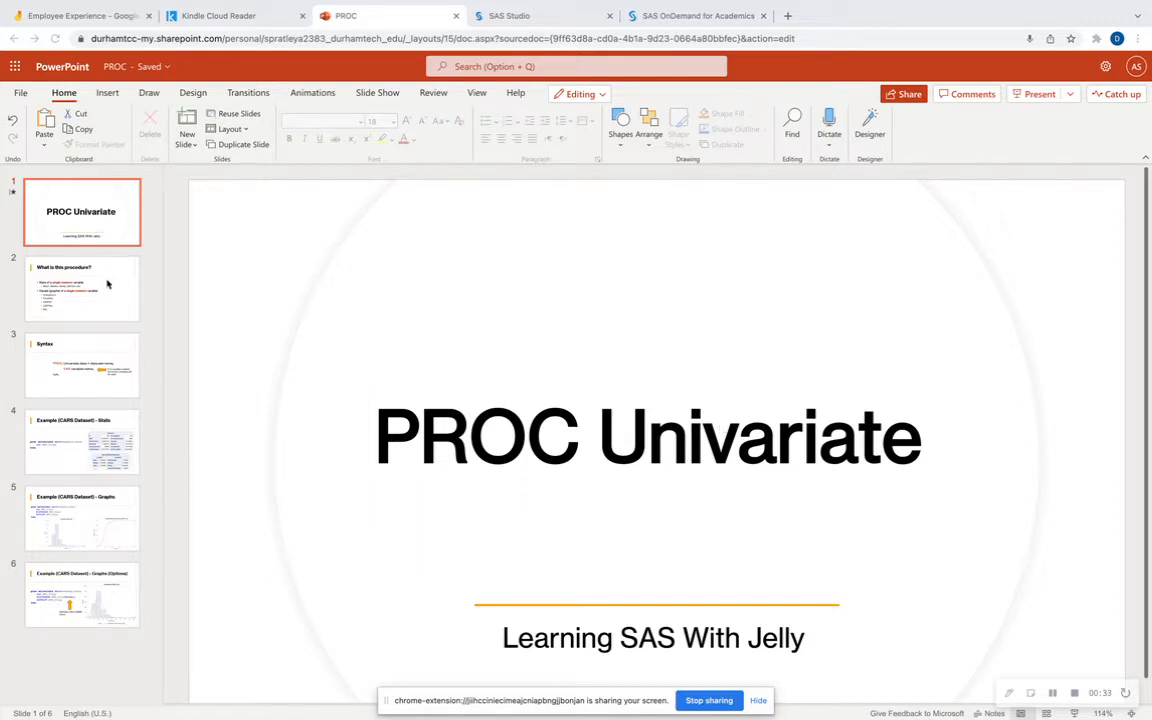
- Show slide 2, 'What is this procedure?', of the PROC Univariate deck
{"action": "left_click", "coordinate": [82, 288]}
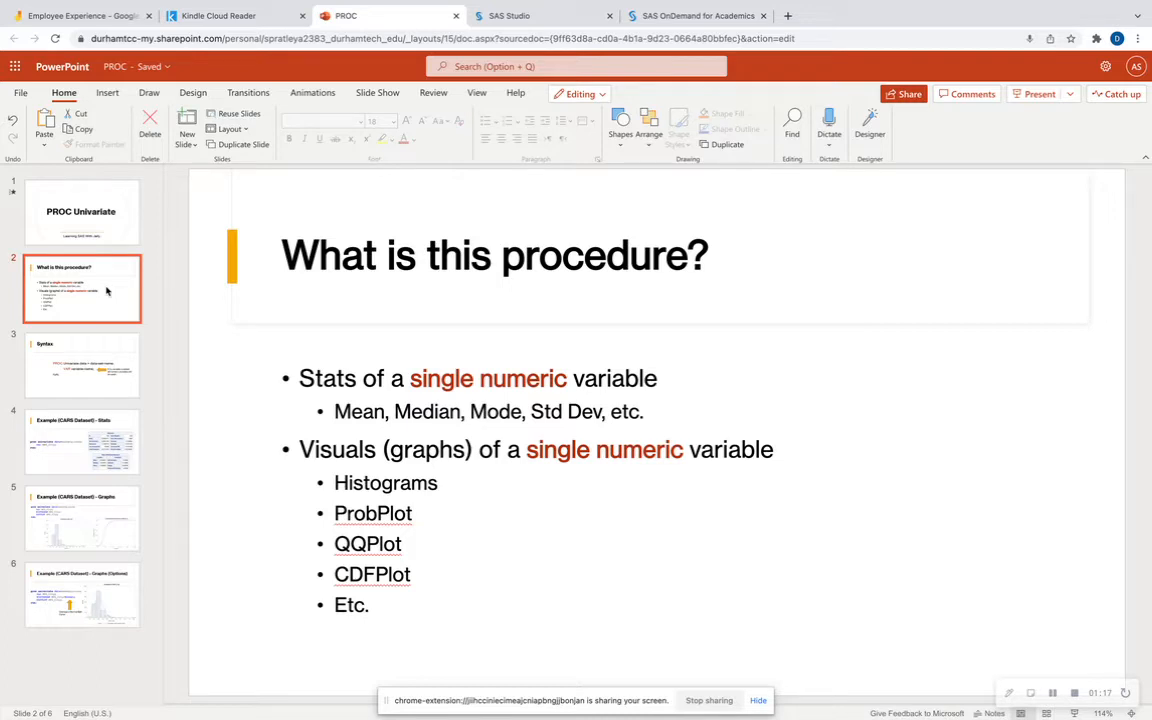
- Highlight the keyword, data-set-name, VAR and variable-name placeholders on slide 3, then show slide 4
{"action": "left_click", "coordinate": [82, 365]}
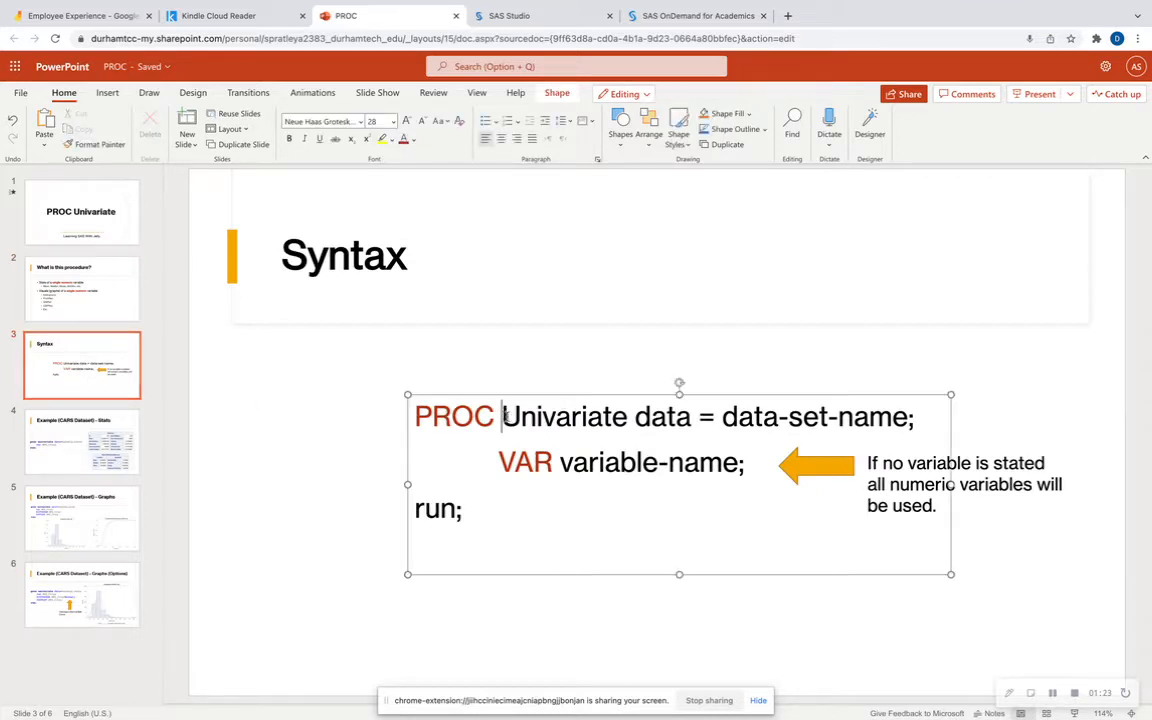
{"action": "double_click", "coordinate": [565, 416]}
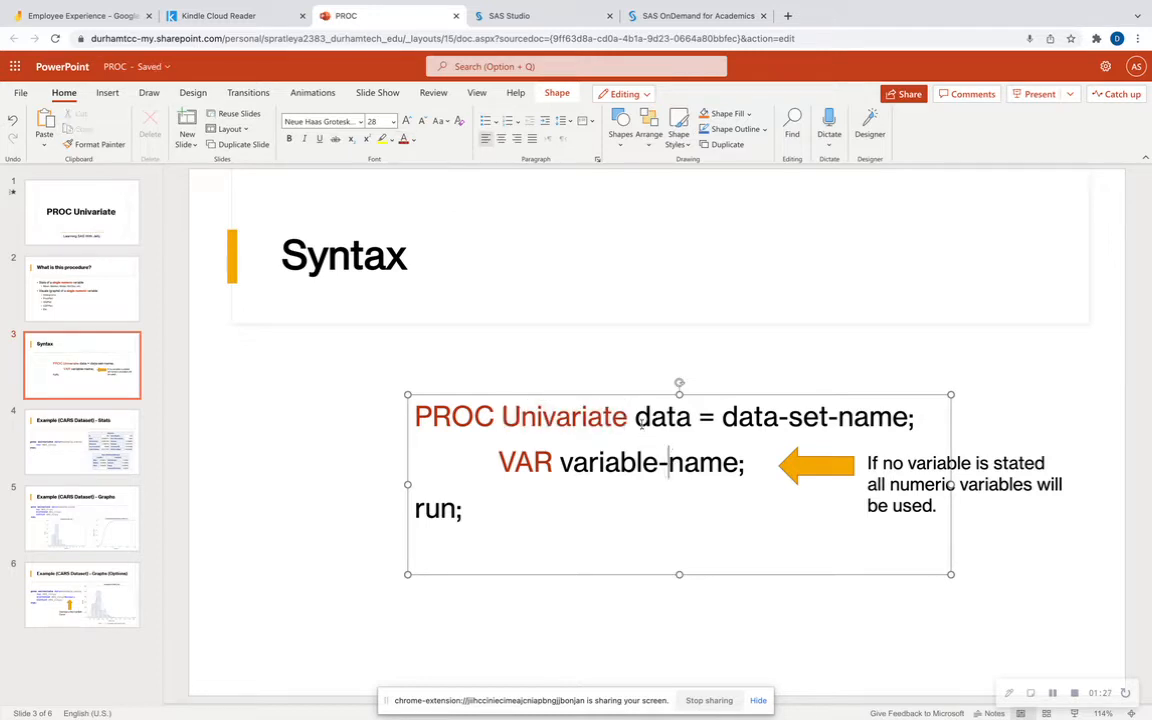
{"action": "double_click", "coordinate": [785, 417]}
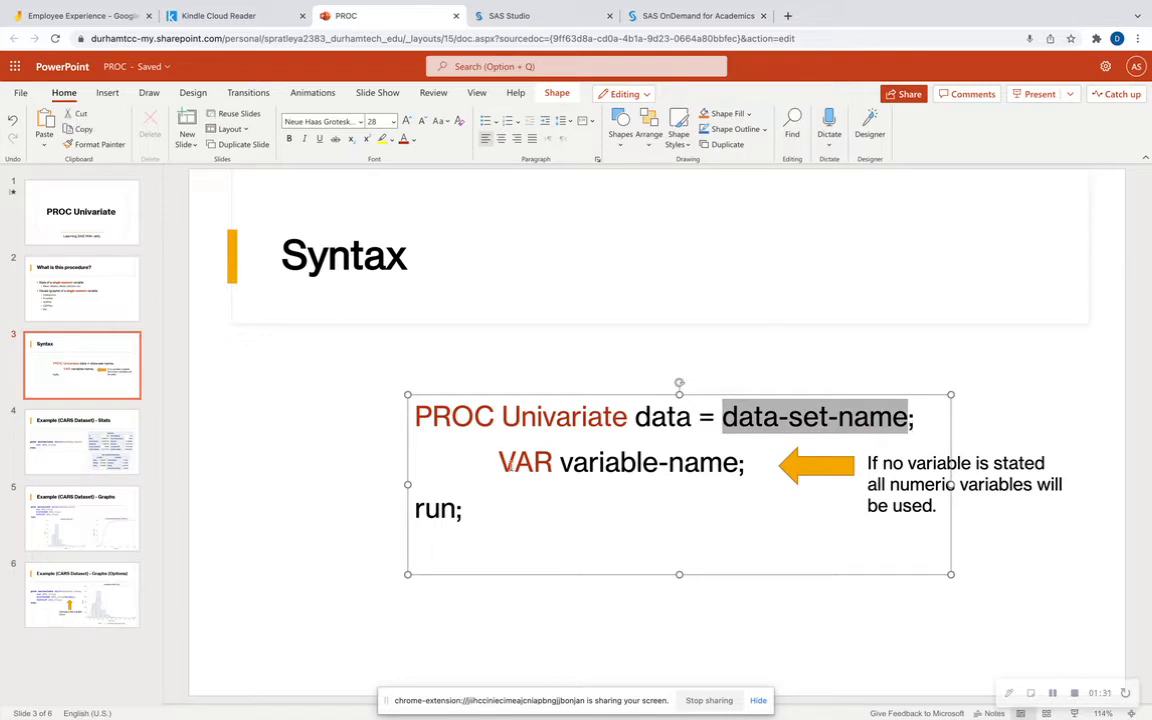
{"action": "double_click", "coordinate": [525, 462]}
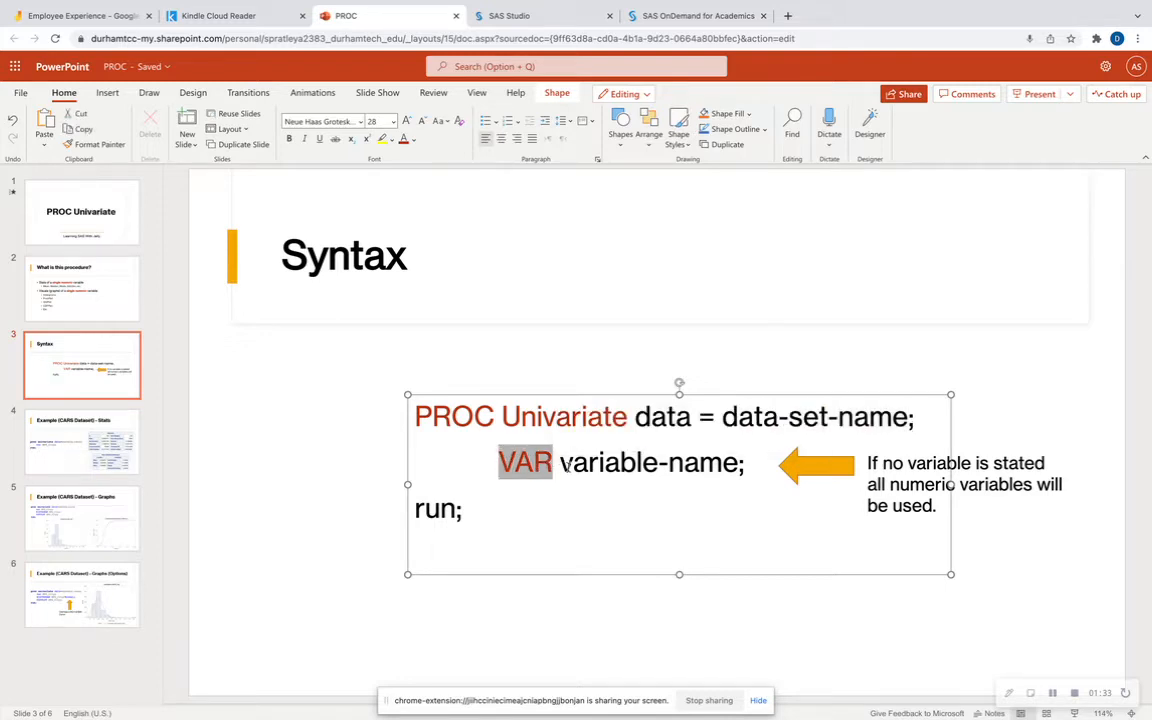
{"action": "double_click", "coordinate": [648, 463]}
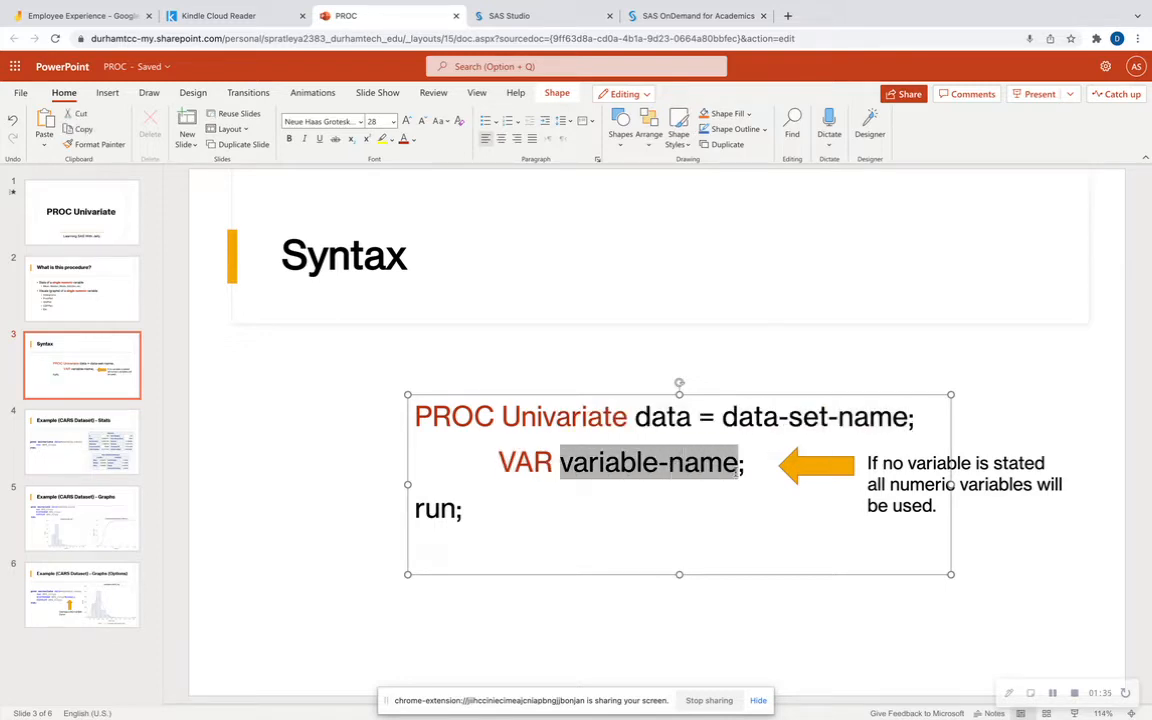
{"action": "mouse_move", "coordinate": [697, 487]}
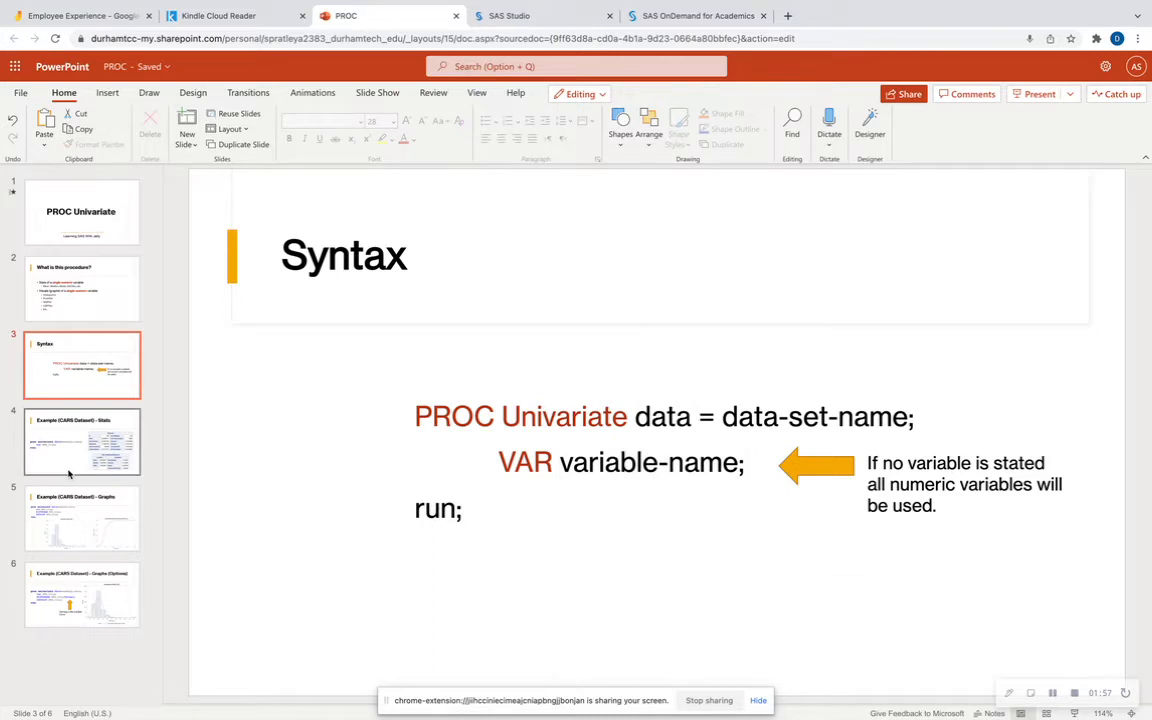
{"action": "left_click", "coordinate": [82, 442]}
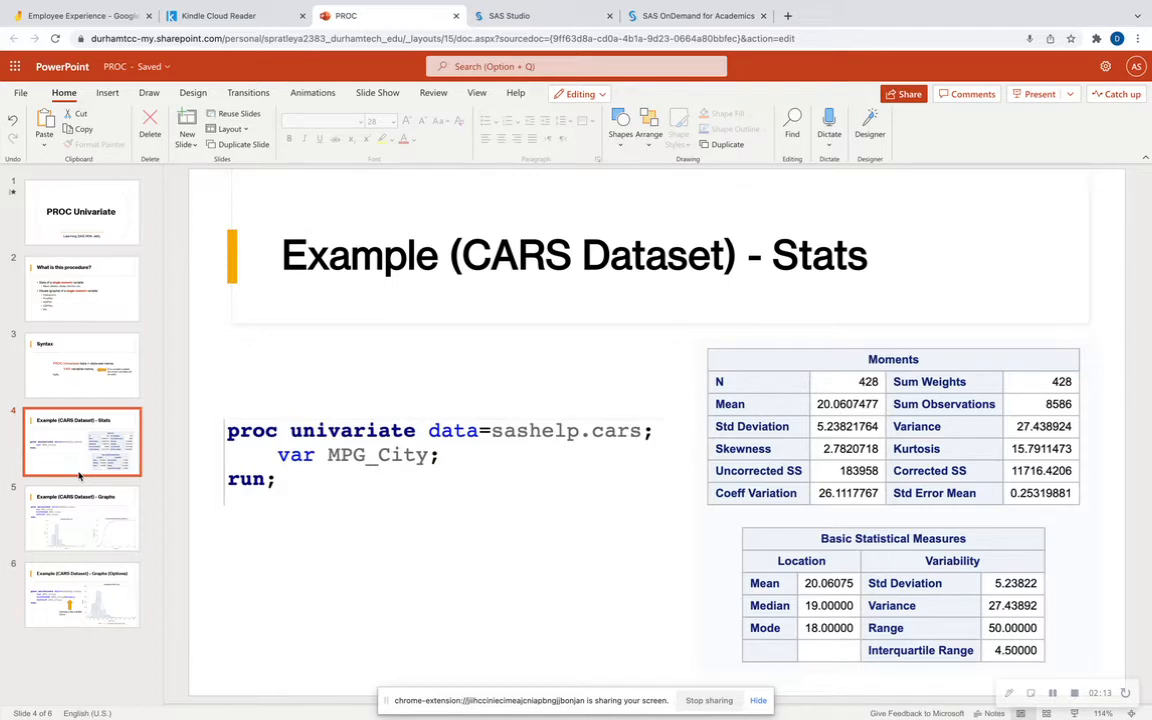
{"action": "left_click", "coordinate": [430, 430]}
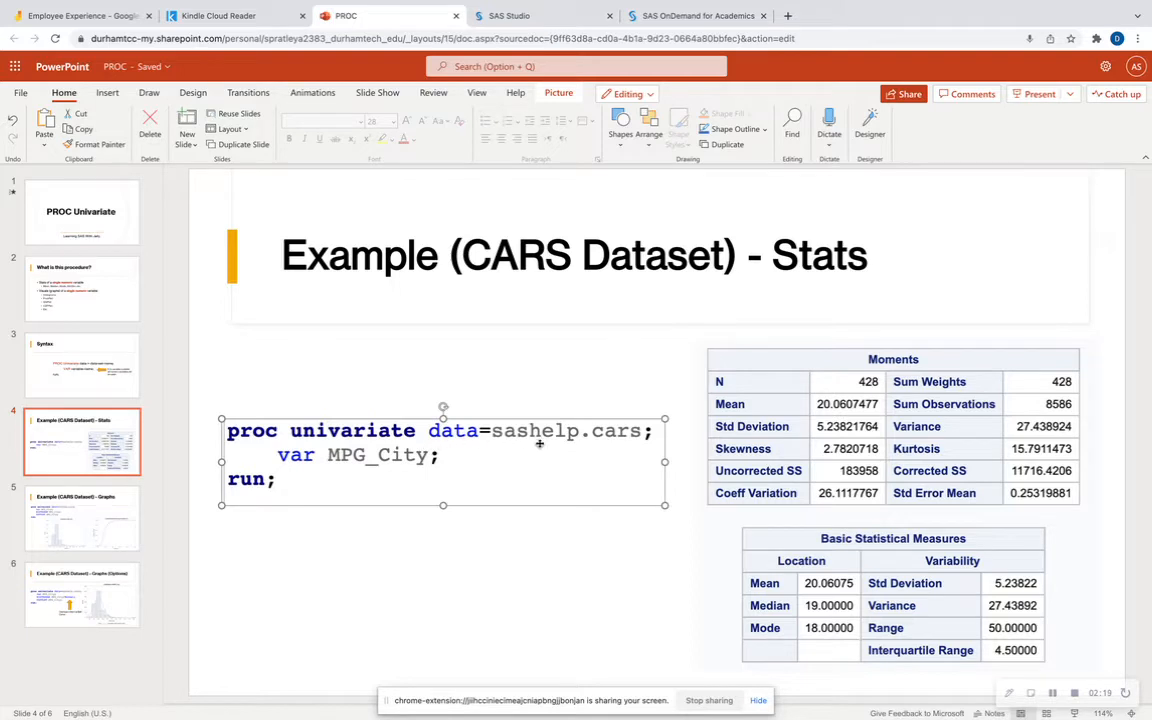
{"action": "mouse_move", "coordinate": [350, 470]}
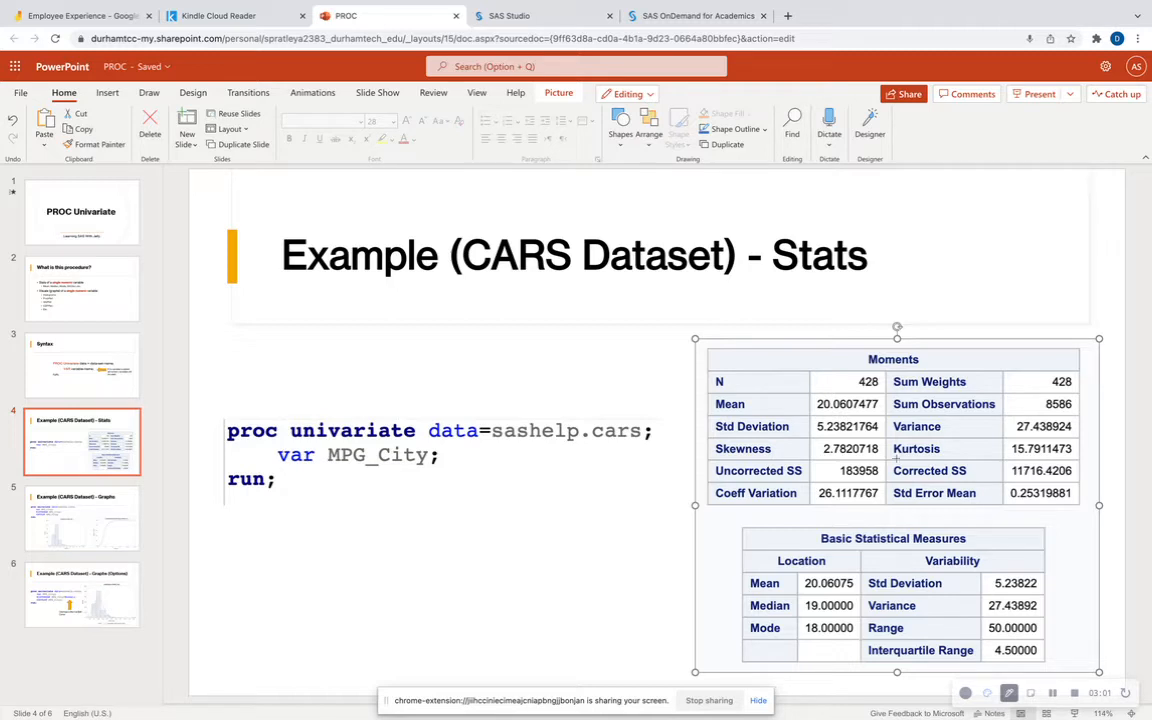
{"action": "double_click", "coordinate": [917, 448]}
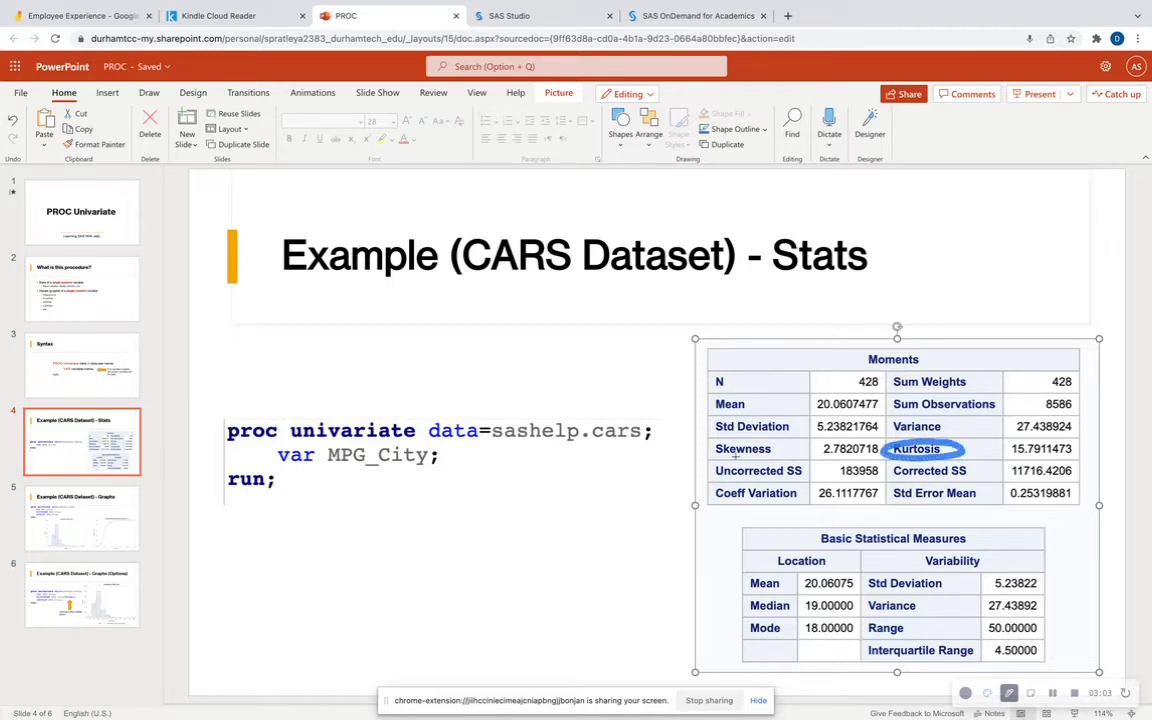
{"action": "left_click", "coordinate": [745, 449]}
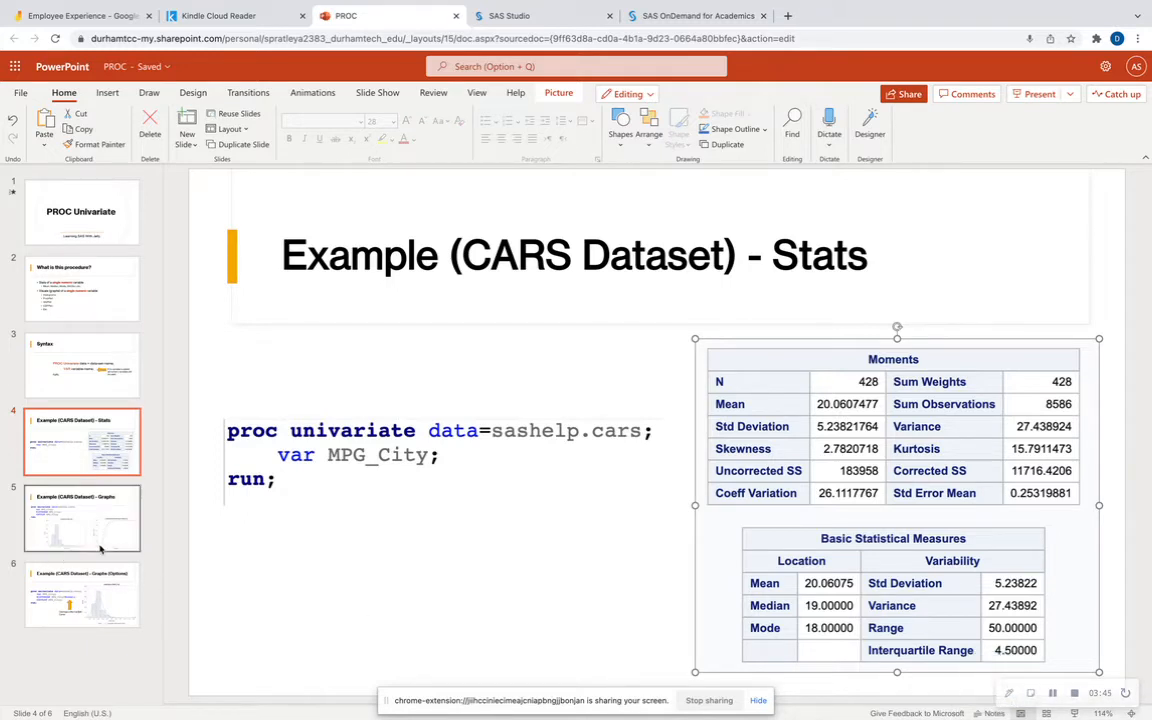
- Show slide 5 with the HISTOGRAM and CDFPLOT code and MPG_City charts
{"action": "left_click", "coordinate": [83, 519]}
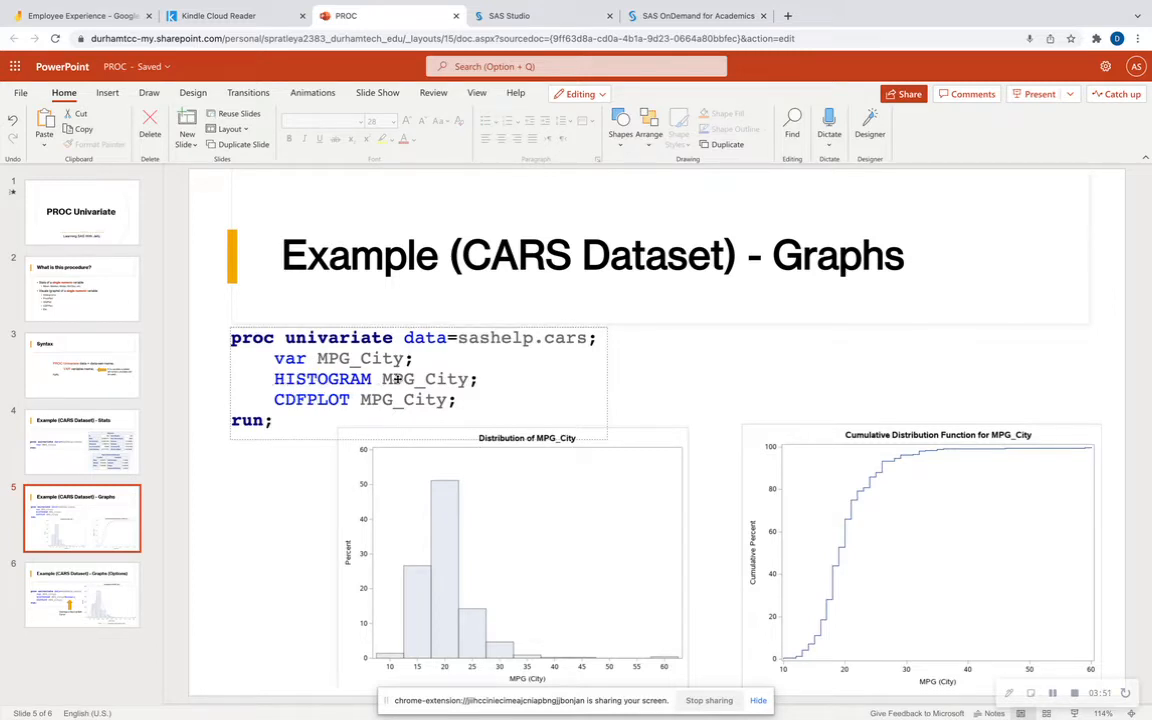
{"action": "mouse_move", "coordinate": [494, 389]}
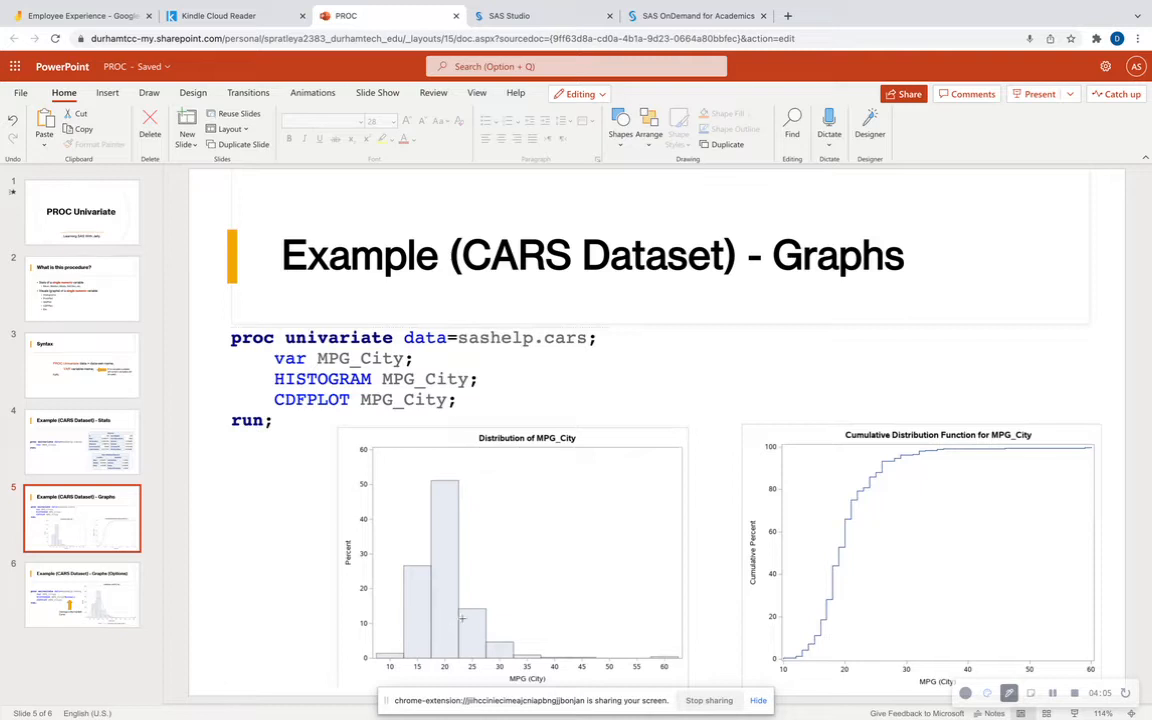
{"action": "mouse_move", "coordinate": [522, 635]}
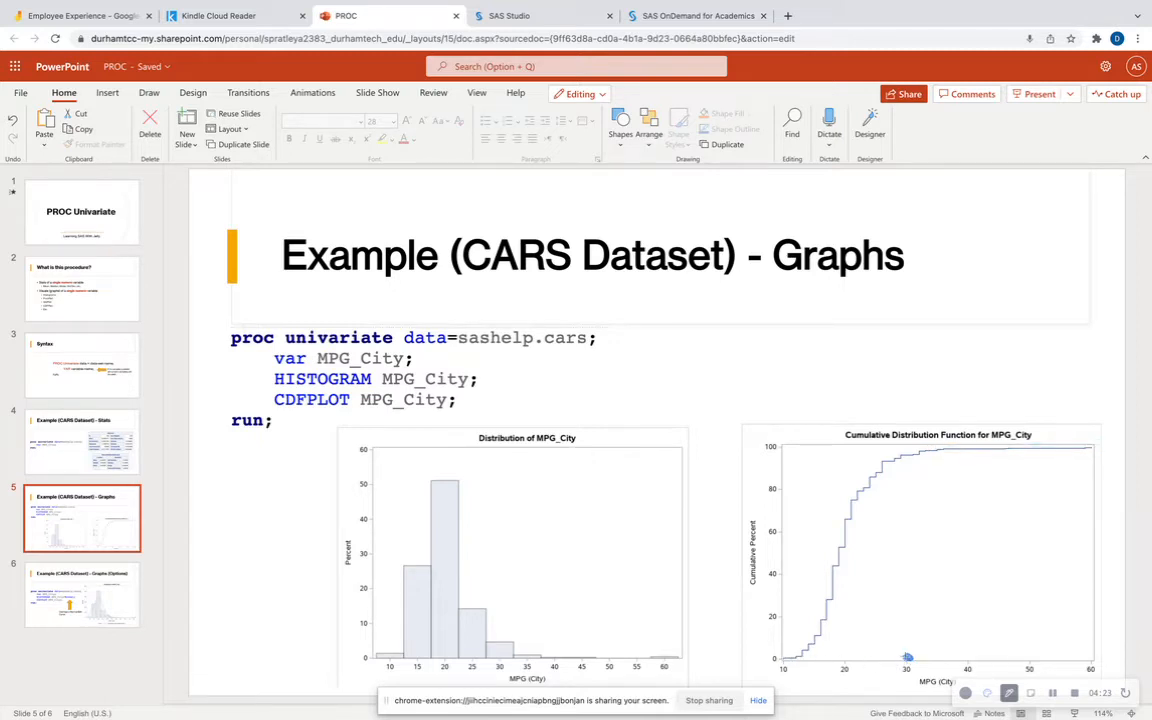
{"action": "left_click_drag", "start_coordinate": [895, 518], "coordinate": [905, 660]}
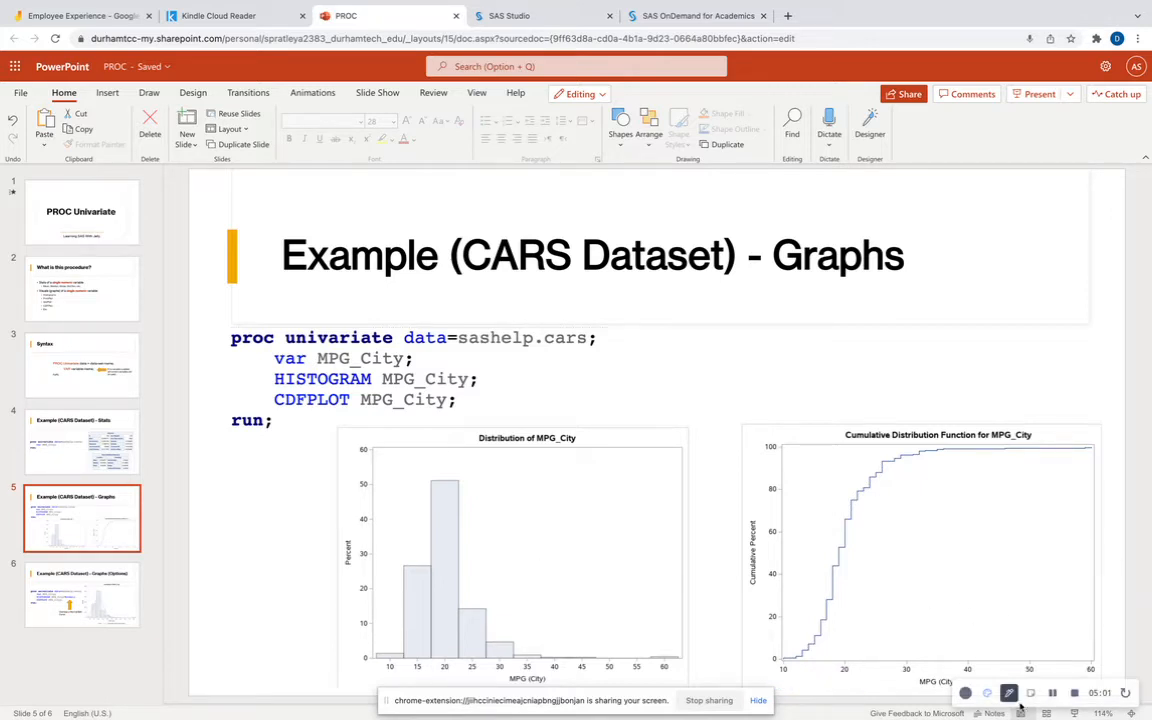
- Compare slides 5 and 6, settling on the HISTOGRAM code with the Normal option
{"action": "left_click", "coordinate": [82, 594]}
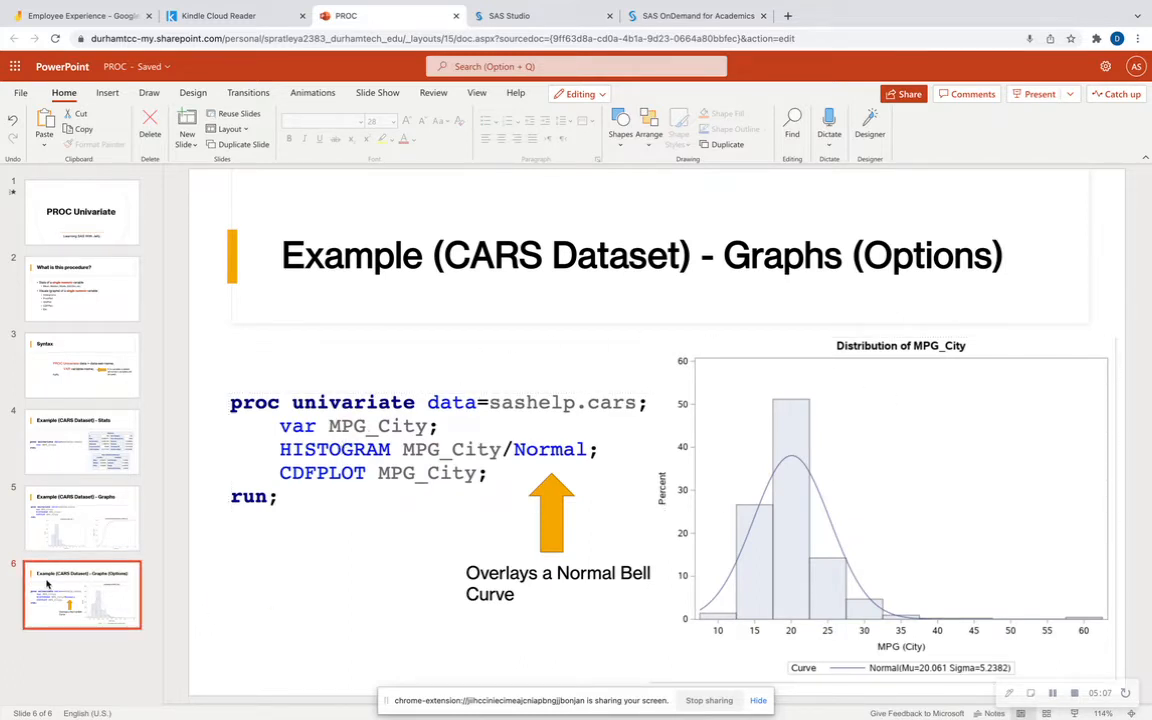
{"action": "left_click", "coordinate": [82, 517]}
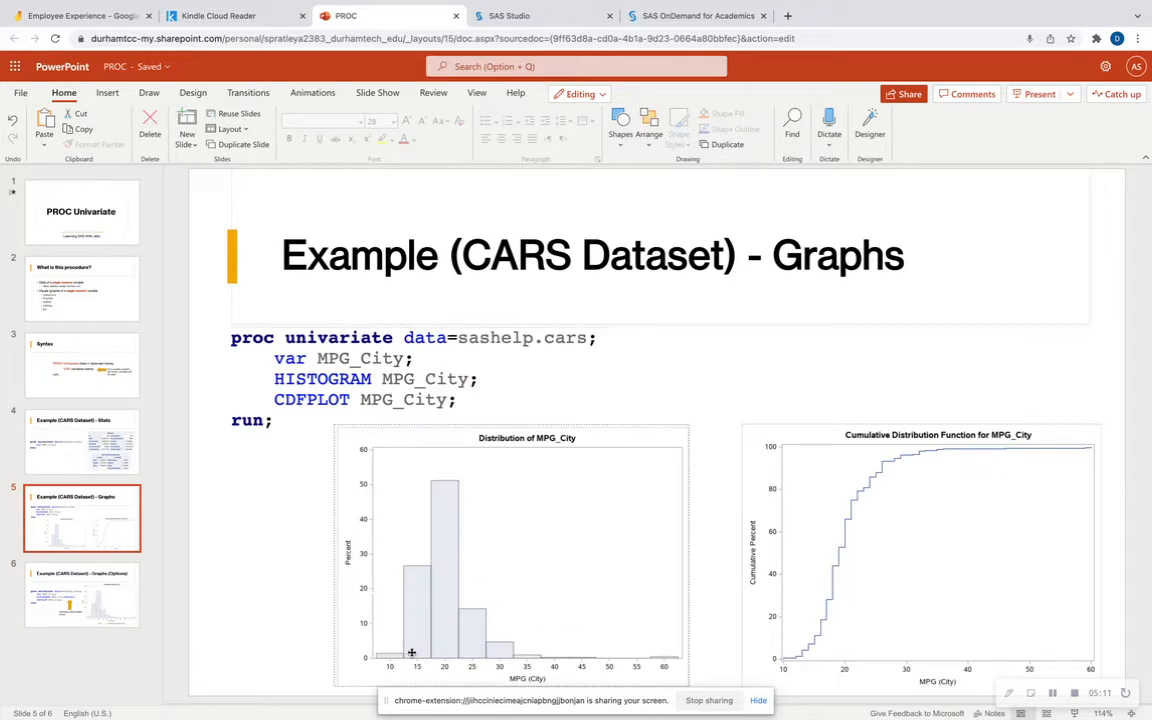
{"action": "mouse_move", "coordinate": [367, 630]}
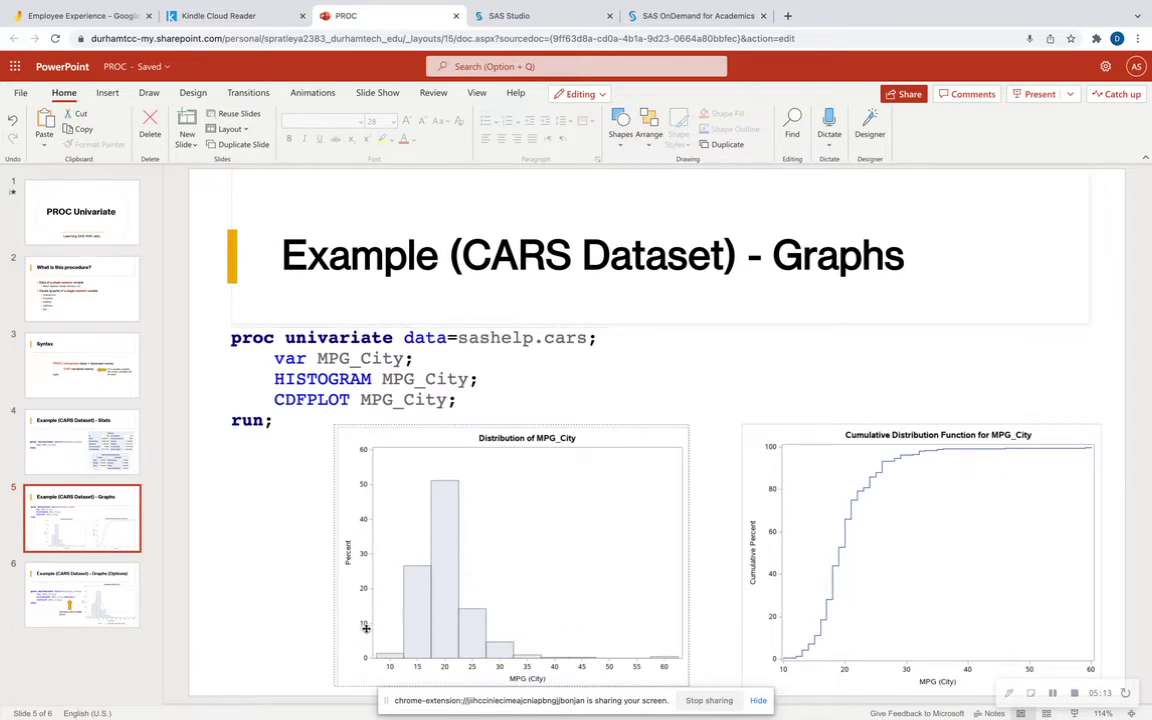
{"action": "left_click", "coordinate": [82, 591]}
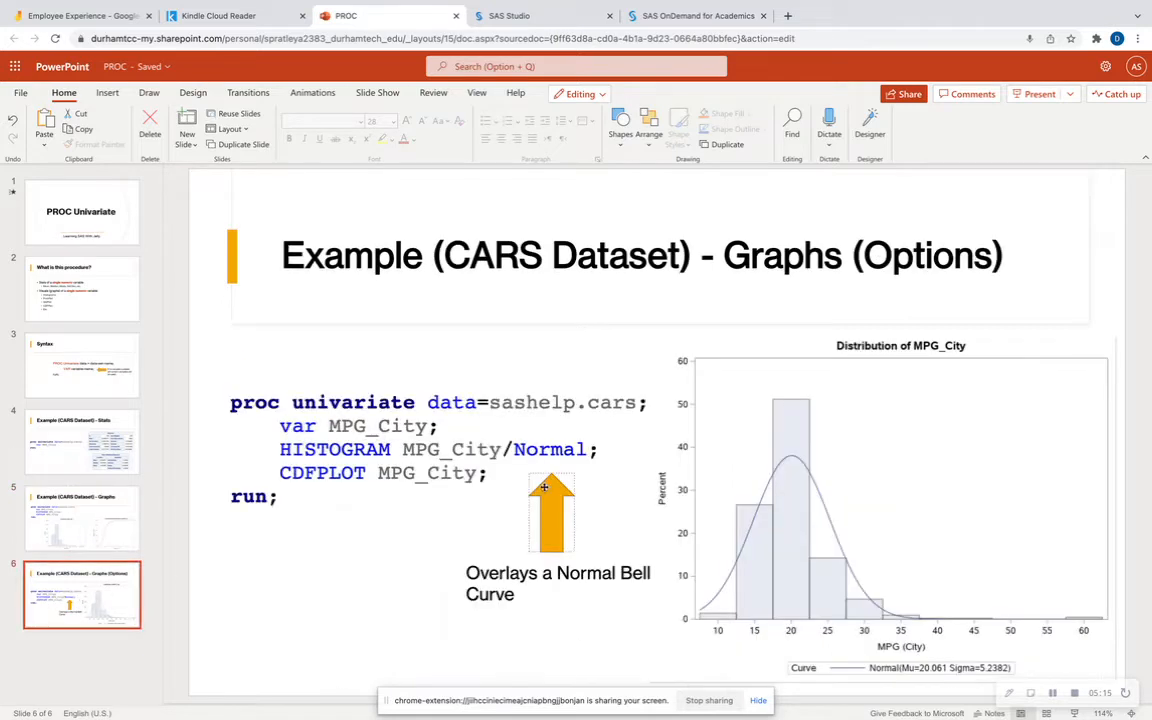
{"action": "left_click", "coordinate": [440, 430]}
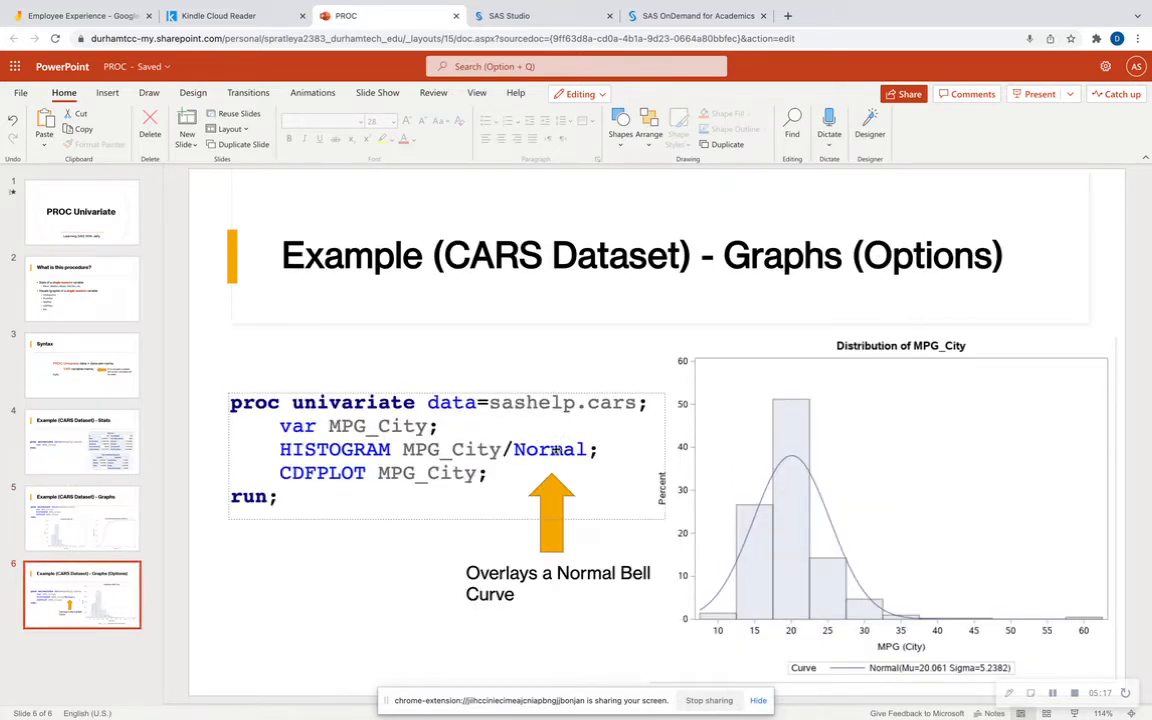
{"action": "mouse_move", "coordinate": [608, 514]}
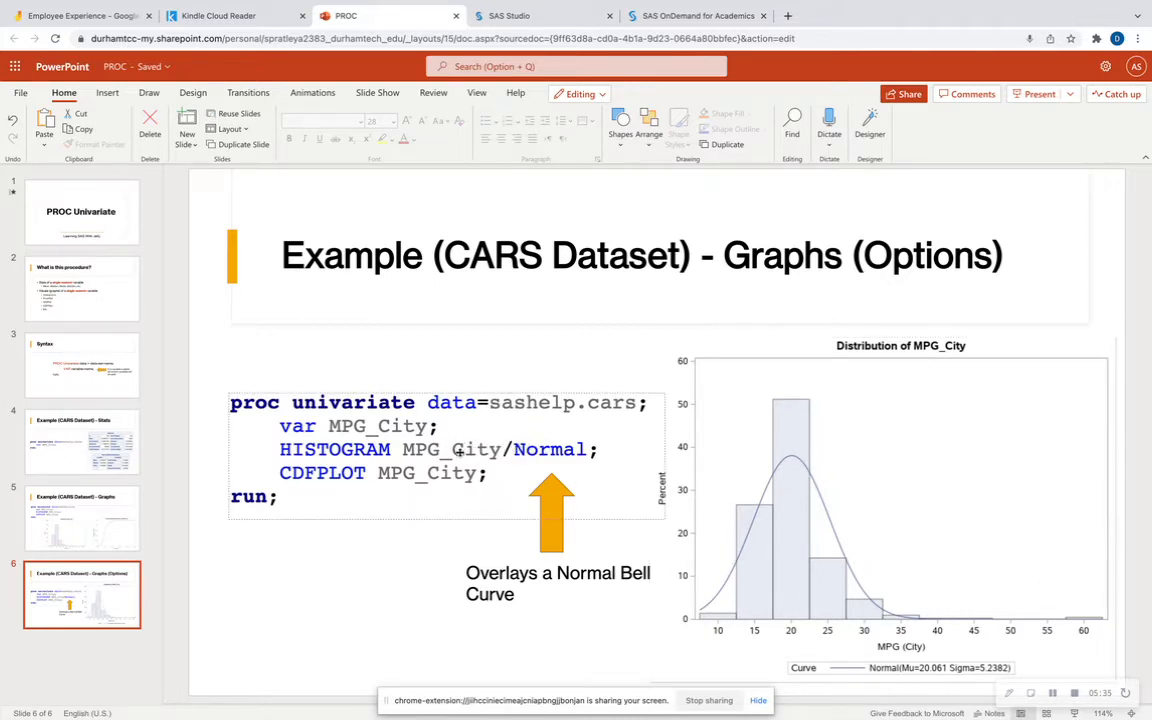
{"action": "mouse_move", "coordinate": [641, 508]}
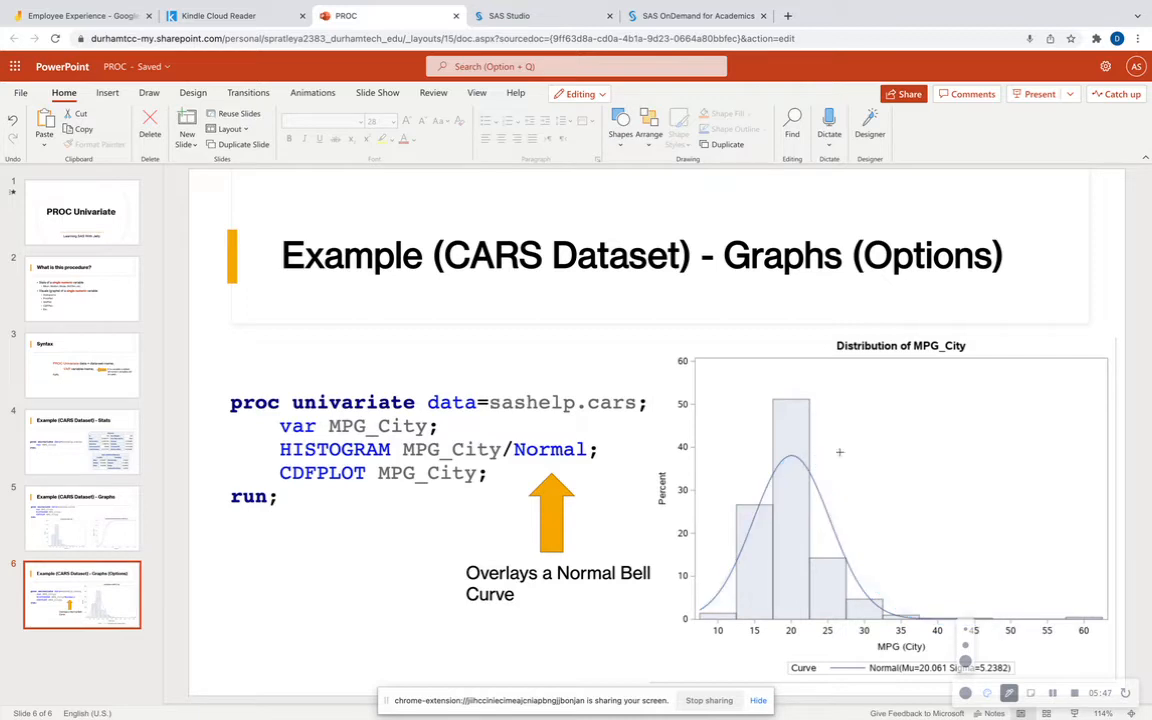
{"action": "mouse_move", "coordinate": [828, 454]}
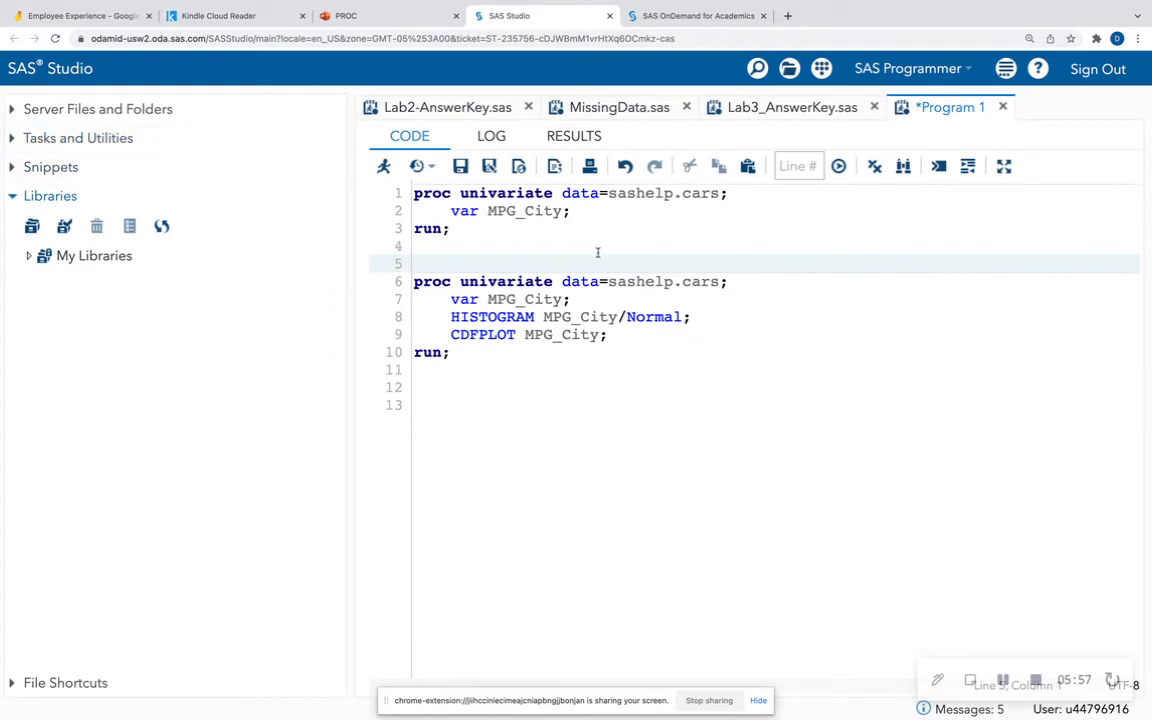
{"action": "mouse_move", "coordinate": [98, 108]}
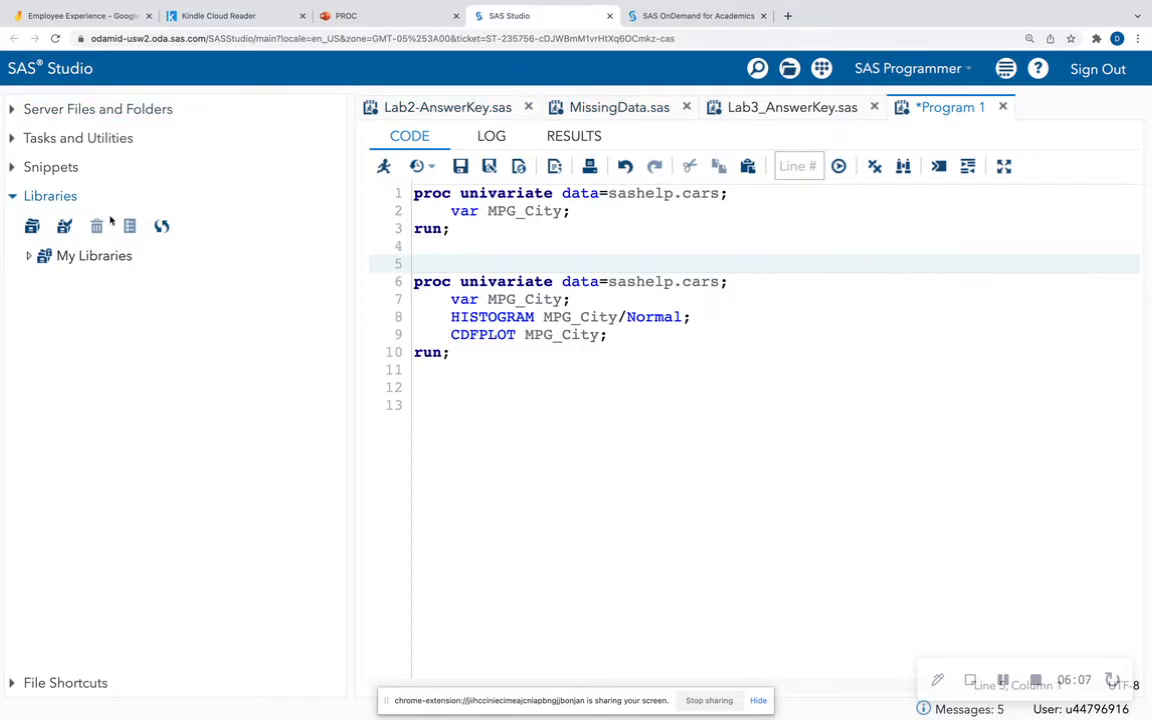
- Expand My Libraries > SASHELP > CARS to list columns such as MPG_City
{"action": "left_click", "coordinate": [97, 109]}
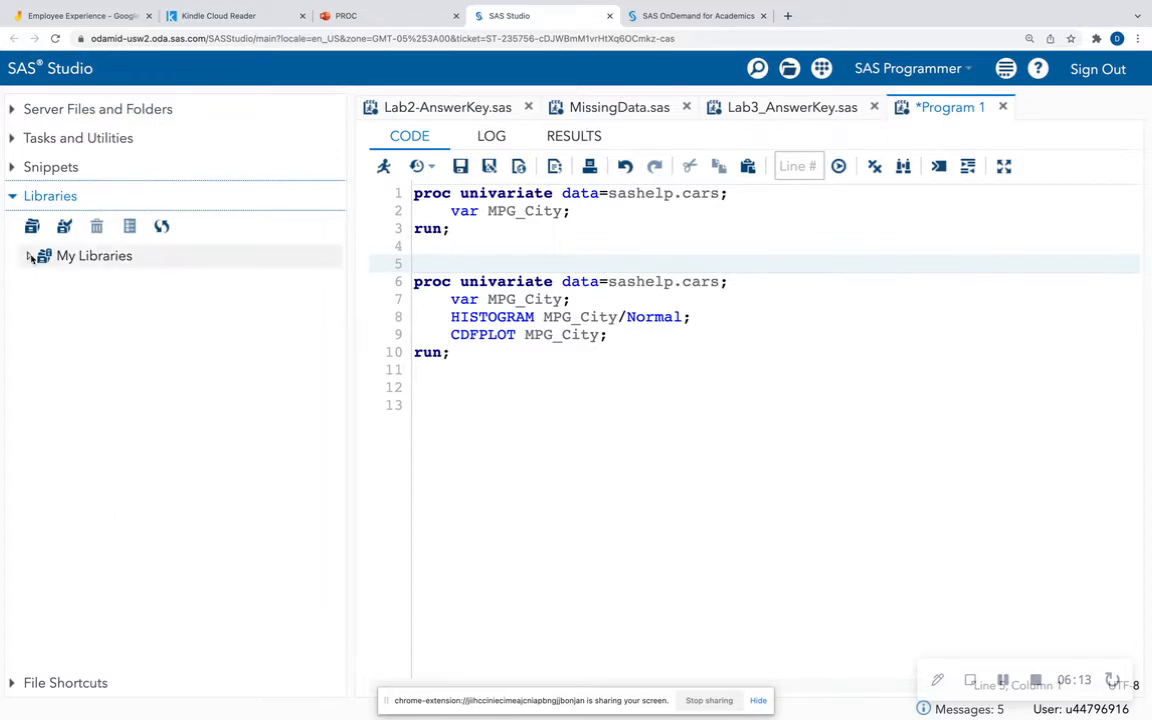
{"action": "left_click", "coordinate": [29, 255]}
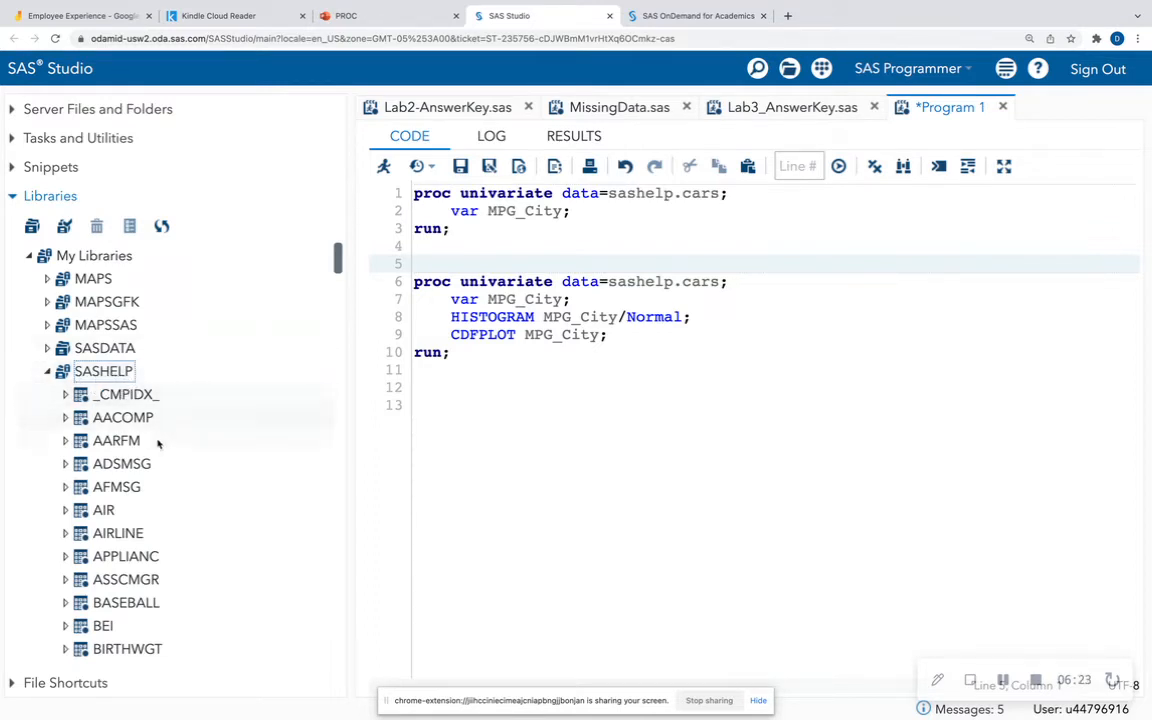
{"action": "scroll", "scroll_direction": "down", "scroll_amount": 3}
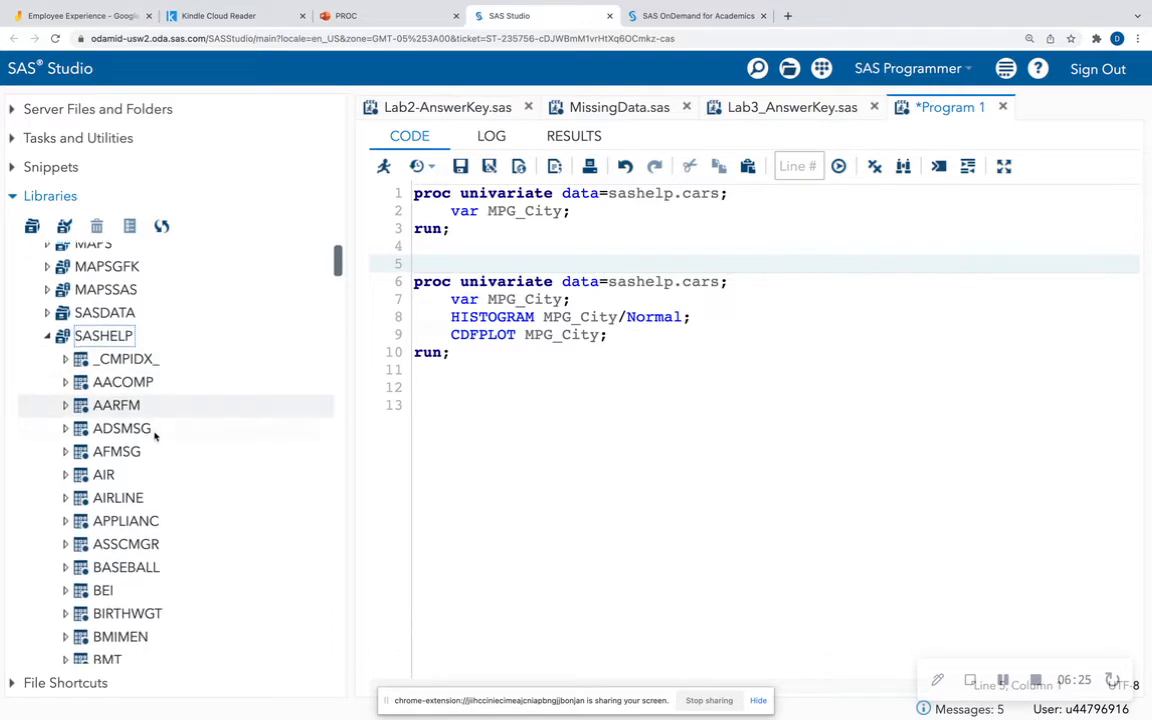
{"action": "scroll", "scroll_direction": "down", "scroll_amount": 3}
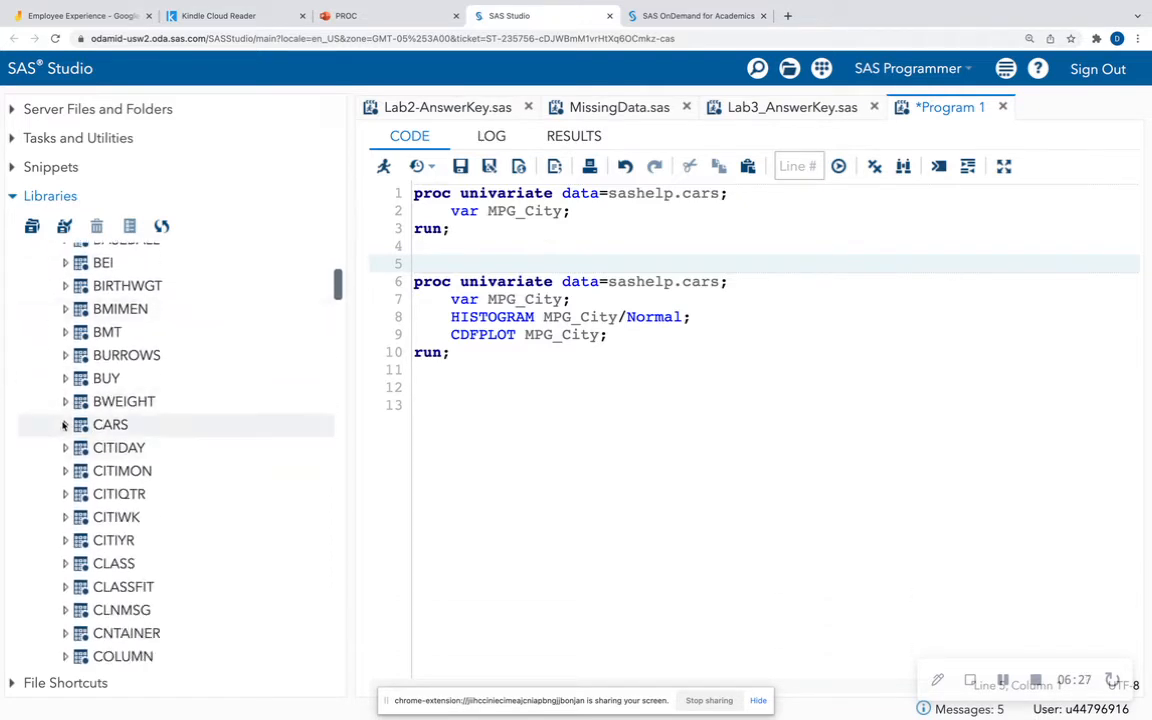
{"action": "left_click", "coordinate": [63, 424]}
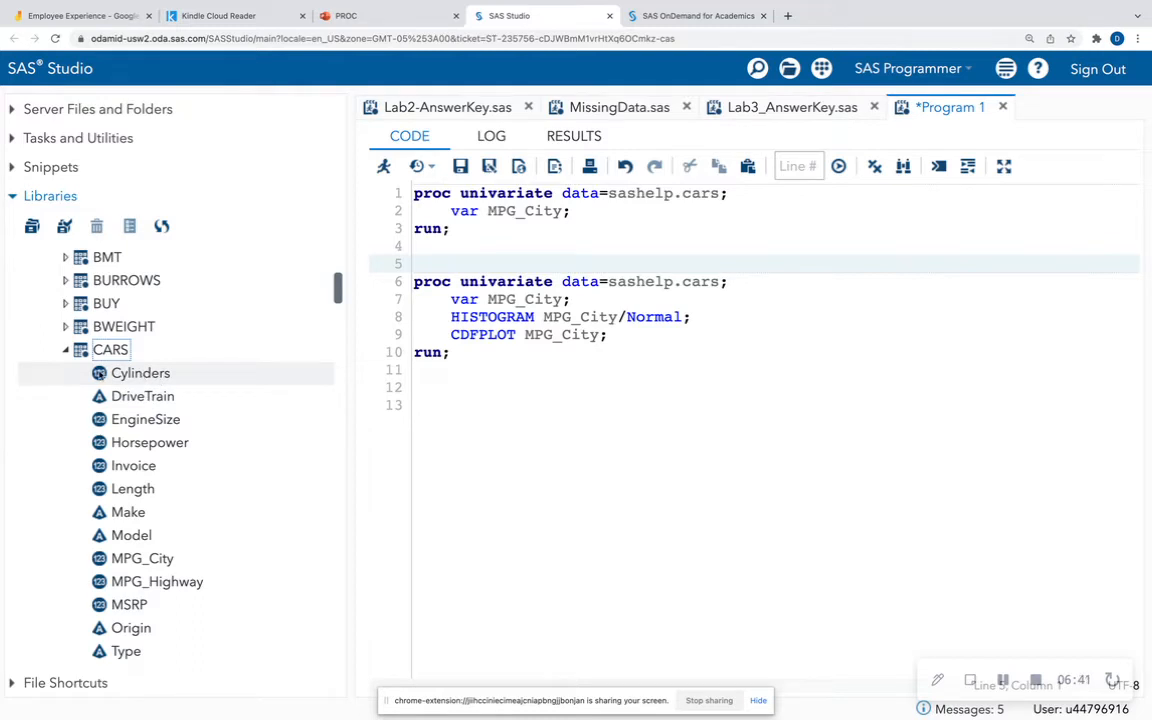
{"action": "mouse_move", "coordinate": [141, 396]}
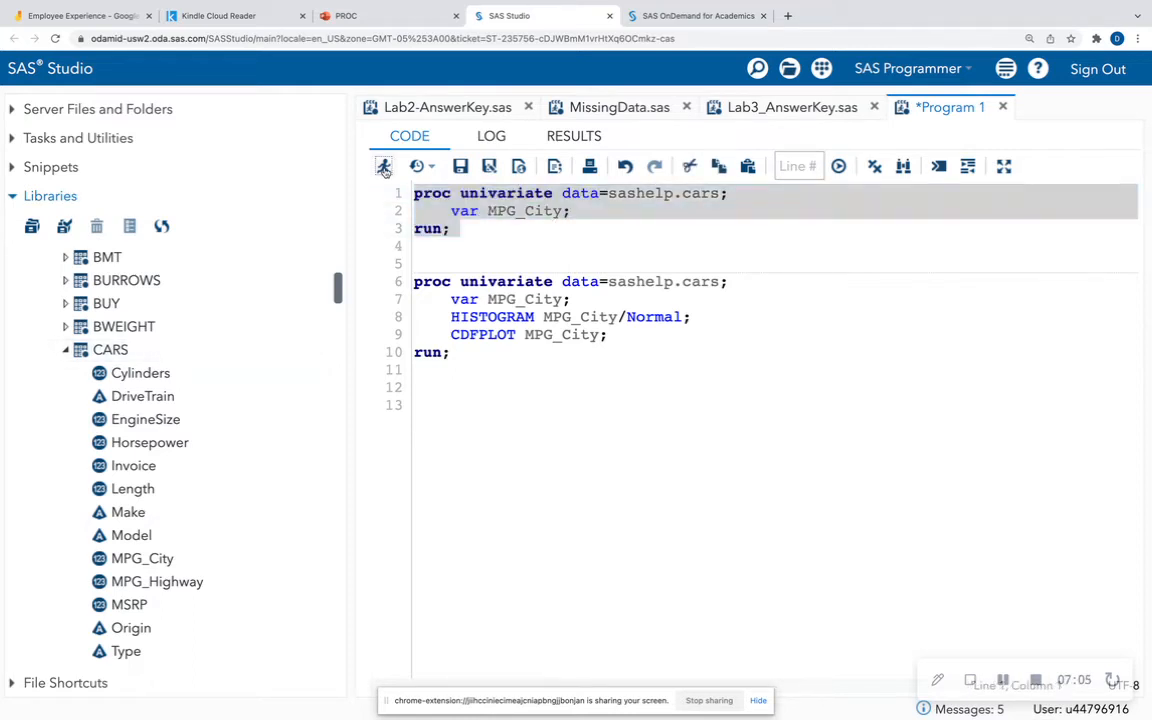
- Run the first PROC UNIVARIATE and review the MPG_City Moments and basic statistics tables
{"action": "left_click", "coordinate": [383, 166]}
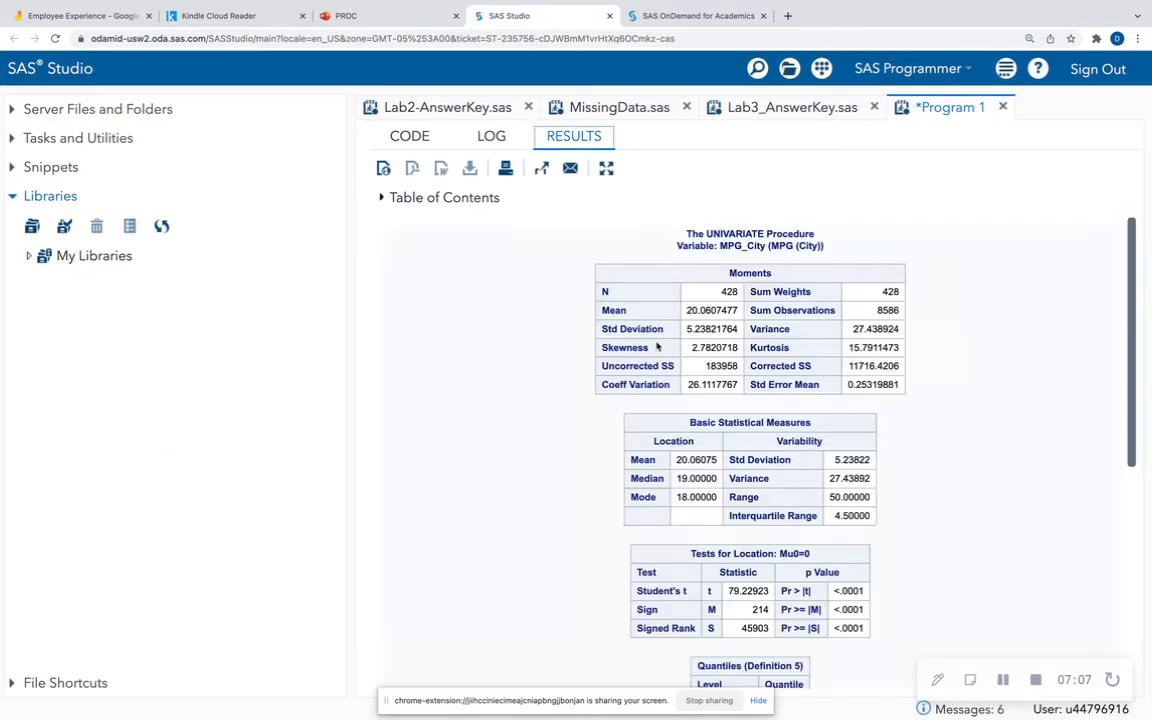
{"action": "scroll", "scroll_direction": "down", "scroll_amount": 3}
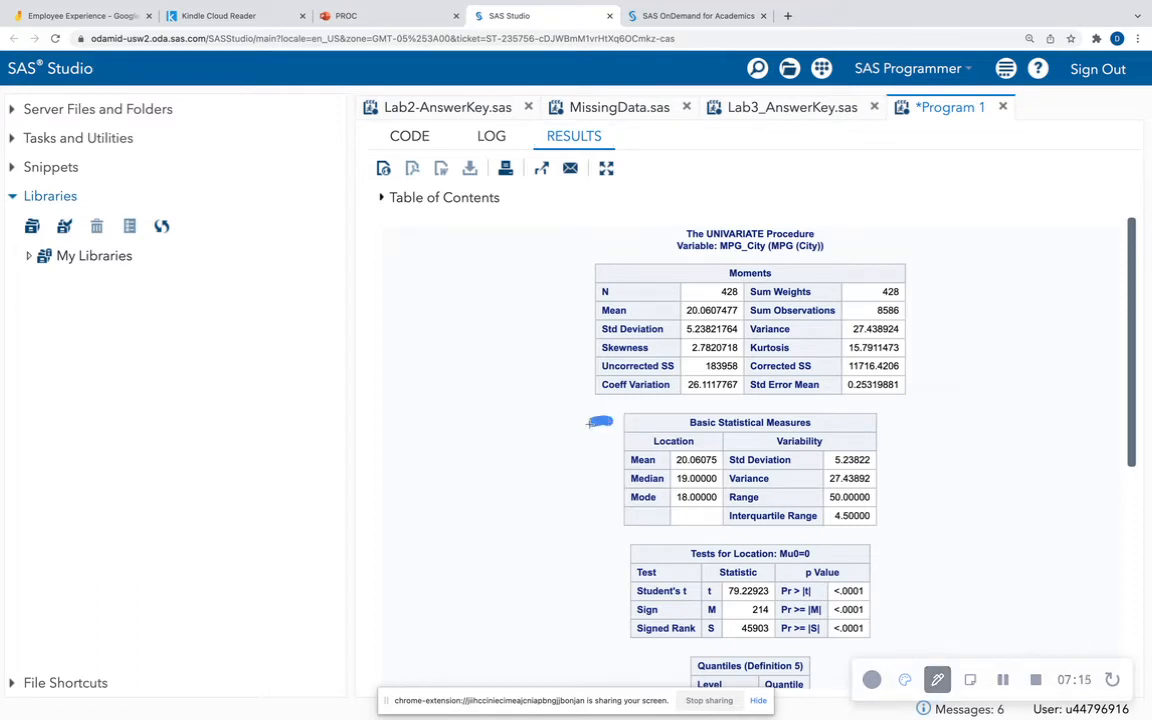
{"action": "left_click_drag", "start_coordinate": [600, 420], "coordinate": [605, 528]}
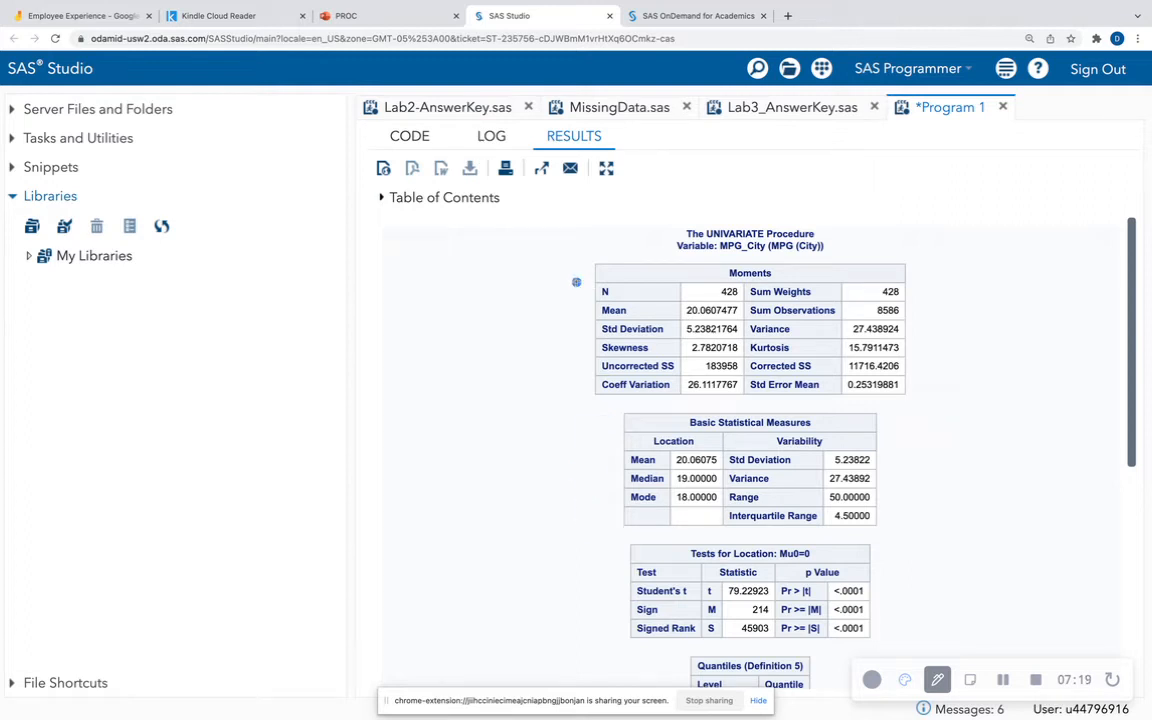
{"action": "left_click_drag", "start_coordinate": [570, 285], "coordinate": [555, 400]}
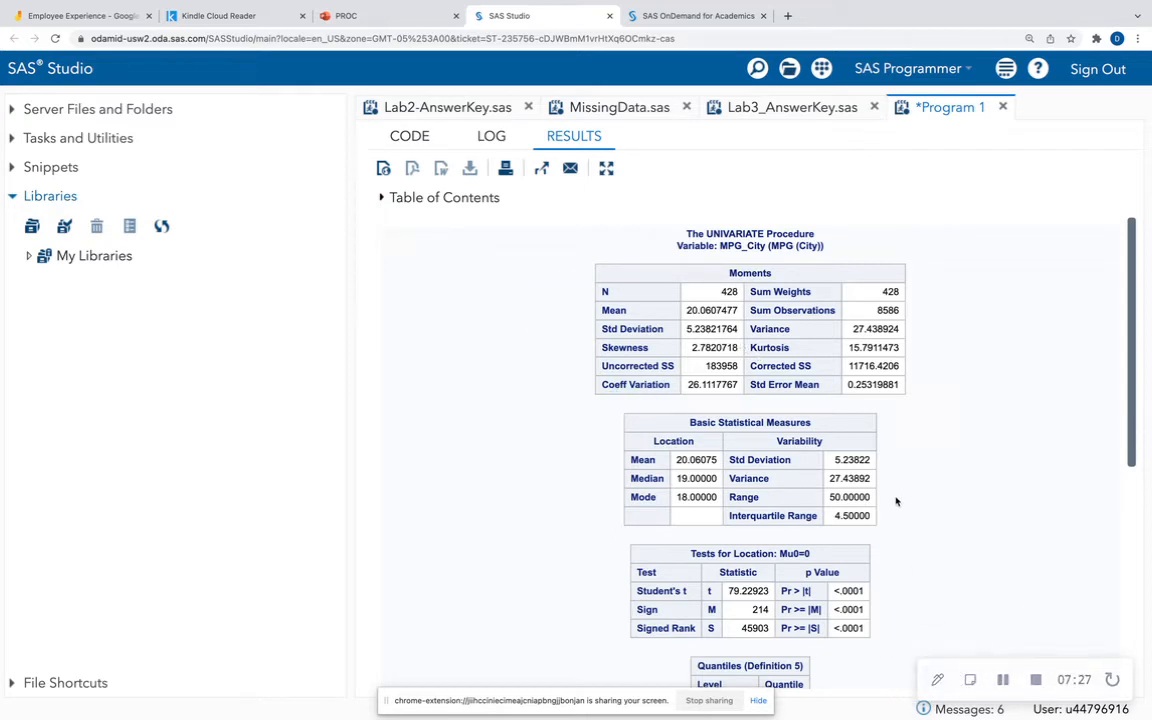
{"action": "scroll", "scroll_direction": "down", "scroll_amount": 3}
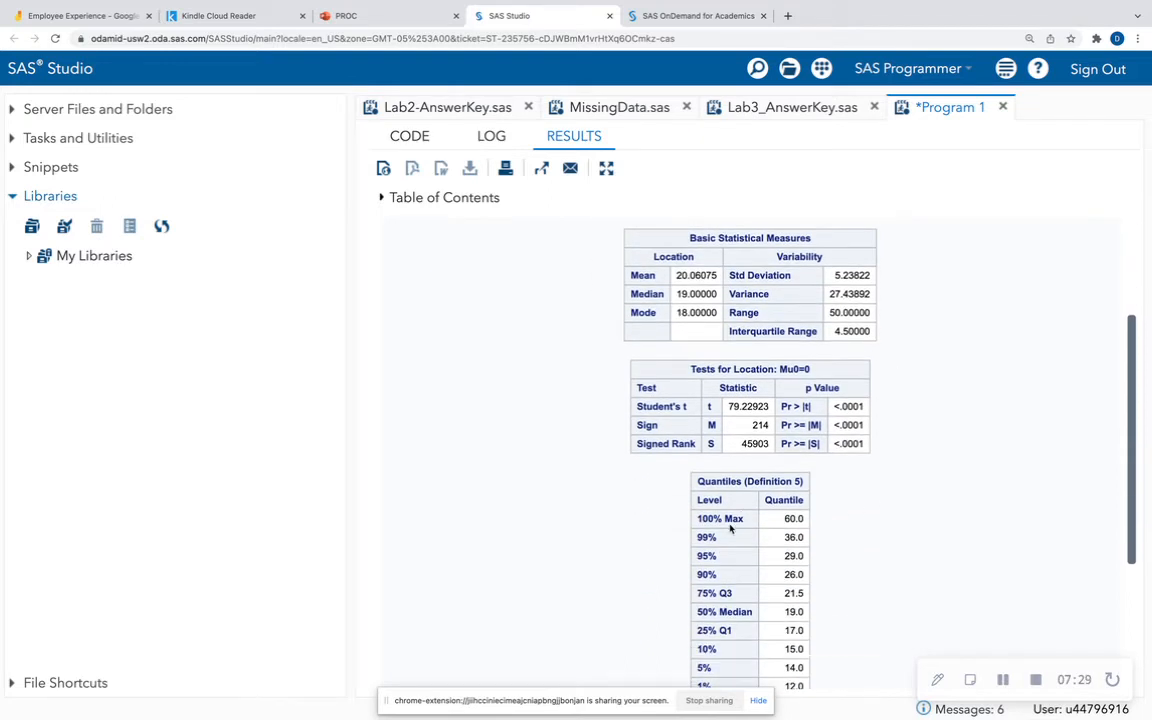
{"action": "scroll", "scroll_direction": "down", "scroll_amount": 3}
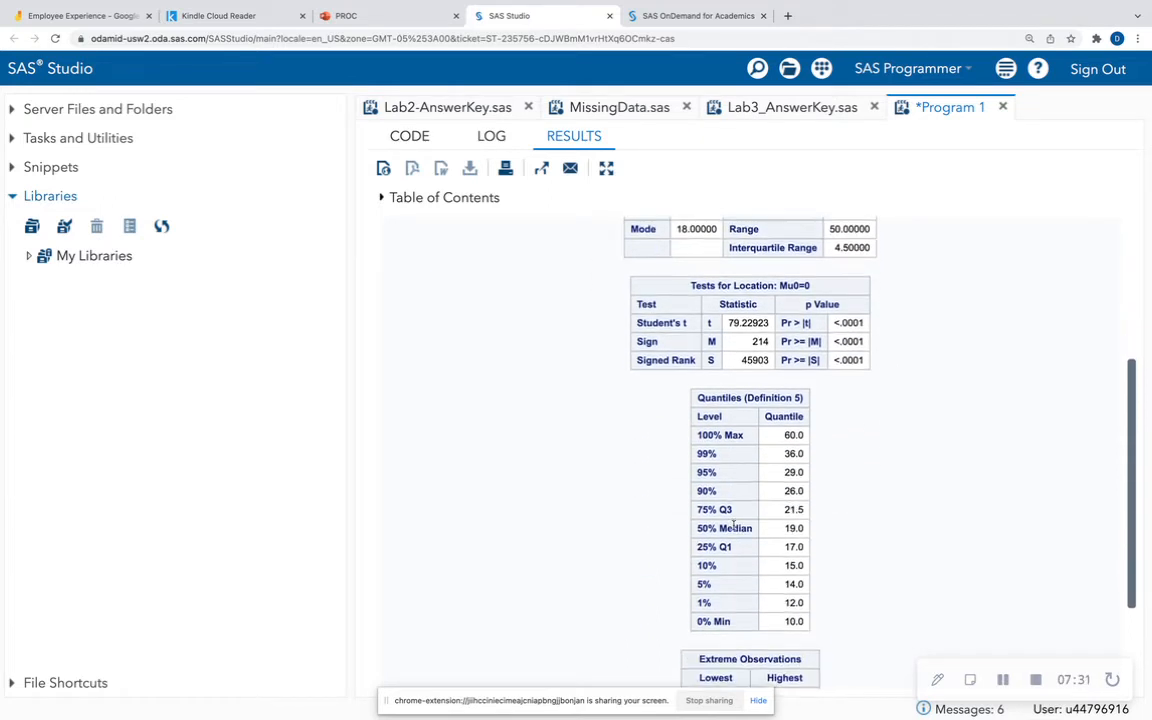
{"action": "scroll", "scroll_direction": "down", "scroll_amount": 3}
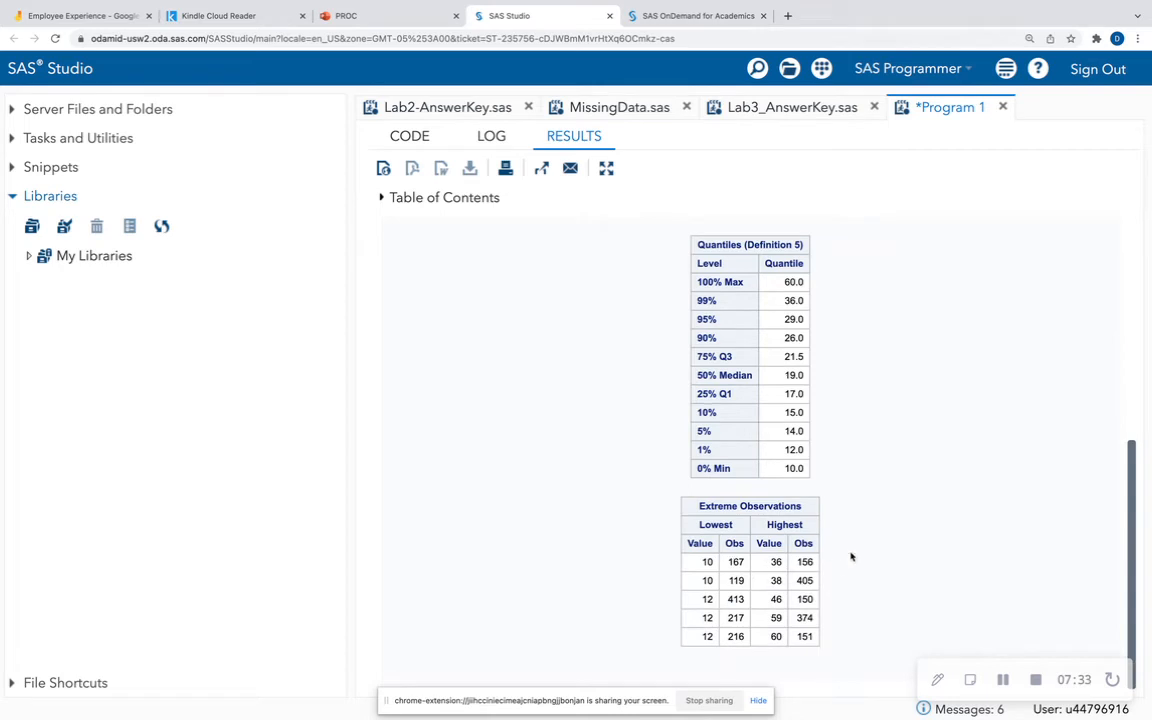
{"action": "mouse_move", "coordinate": [762, 574]}
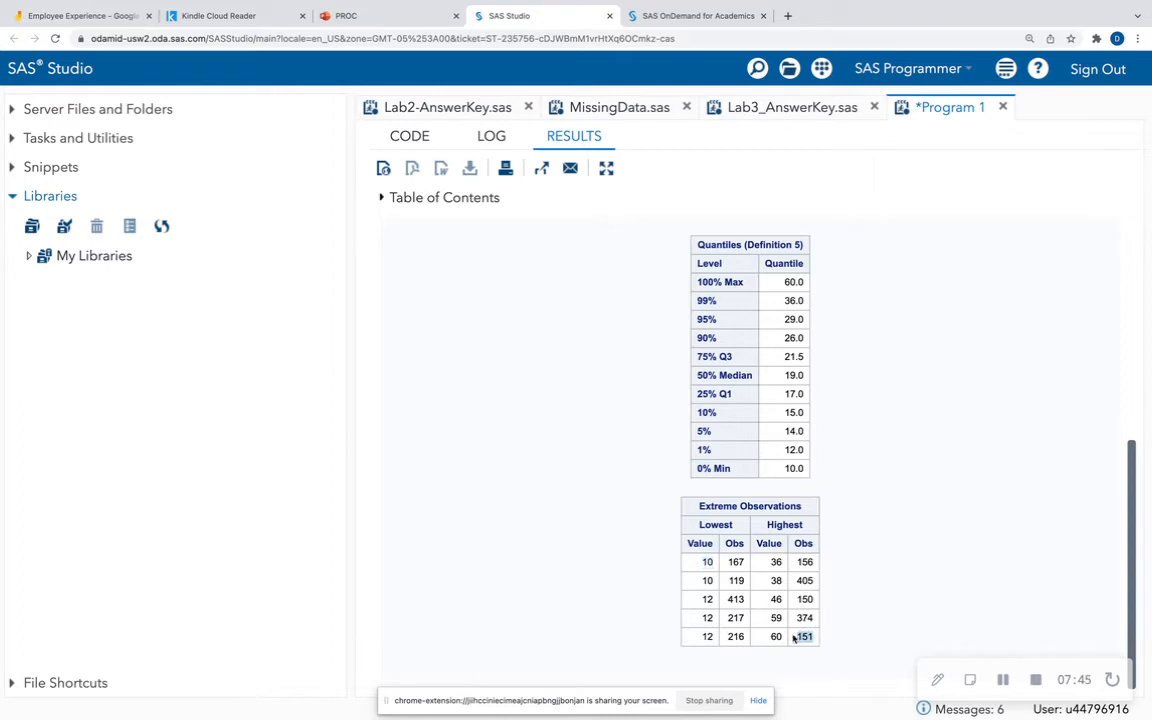
{"action": "mouse_move", "coordinate": [769, 638]}
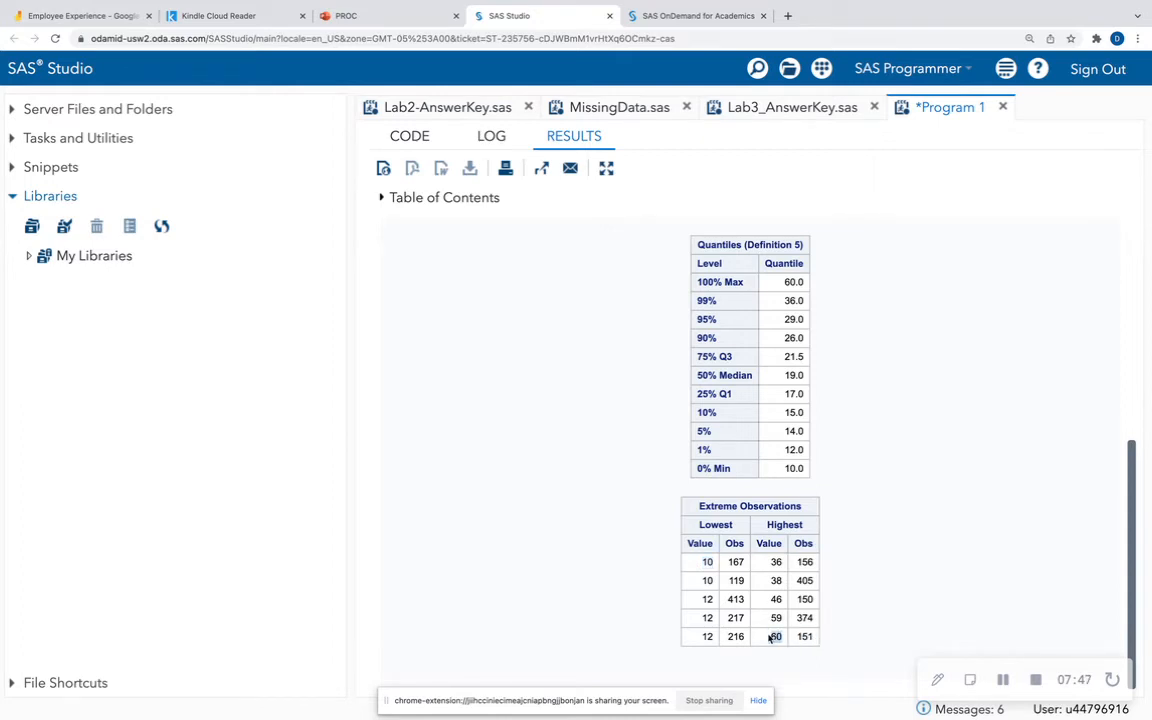
{"action": "mouse_move", "coordinate": [1004, 568]}
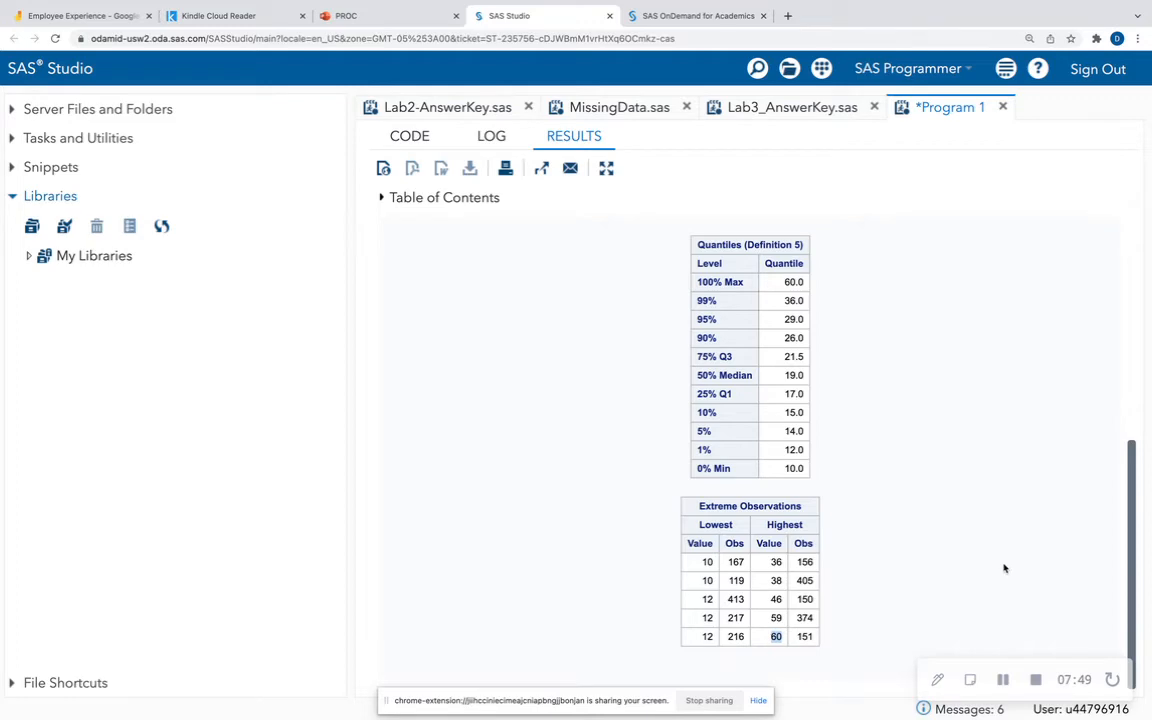
{"action": "mouse_move", "coordinate": [964, 554]}
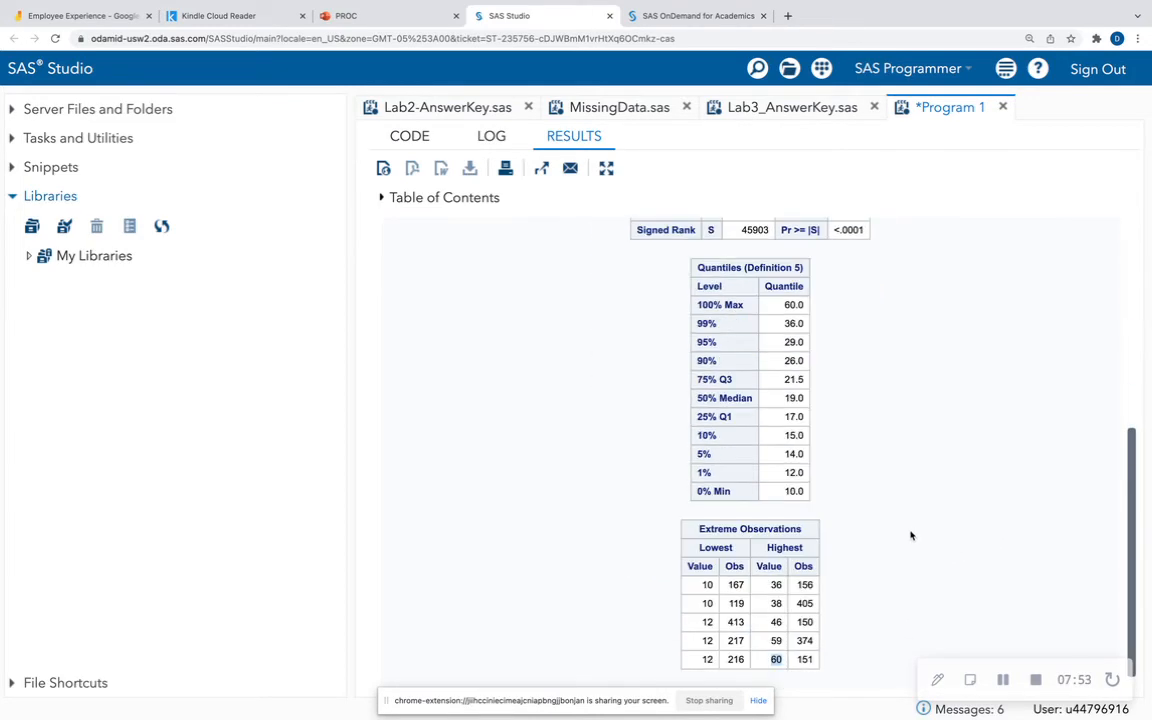
- Add MPG_Highway to the VAR statement of the first UNIVARIATE program
{"action": "left_click", "coordinate": [408, 136]}
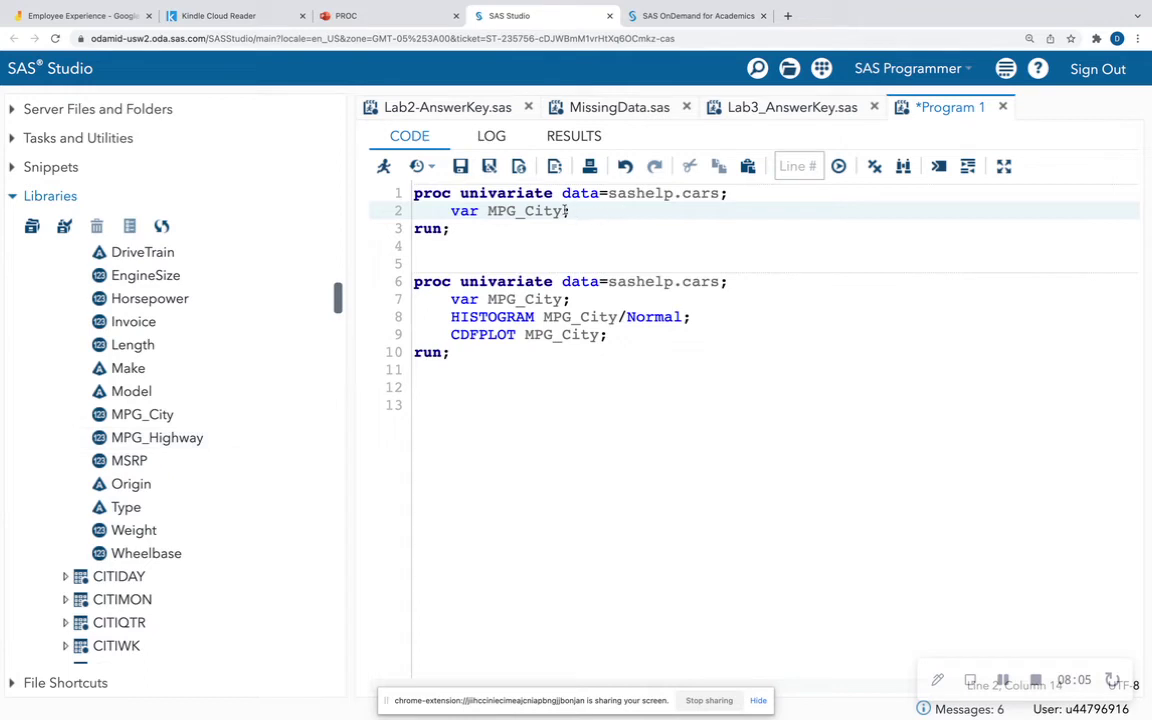
{"action": "type", "text": "MPG"}
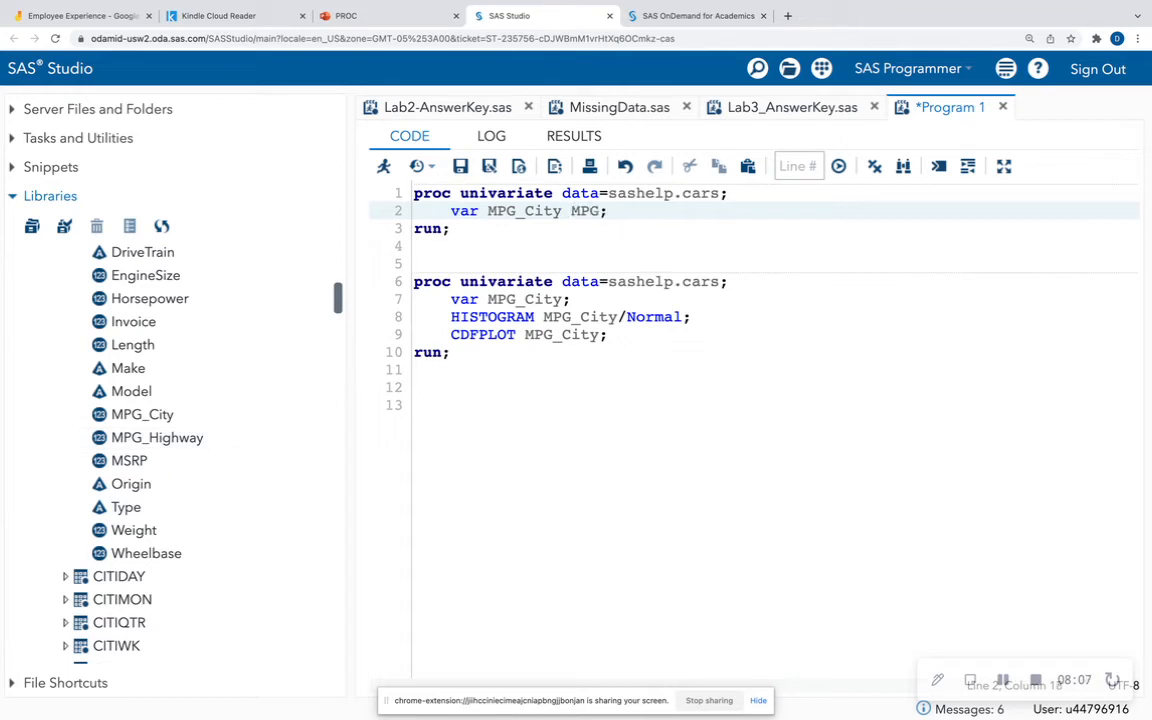
{"action": "type", "text": "_Highway"}
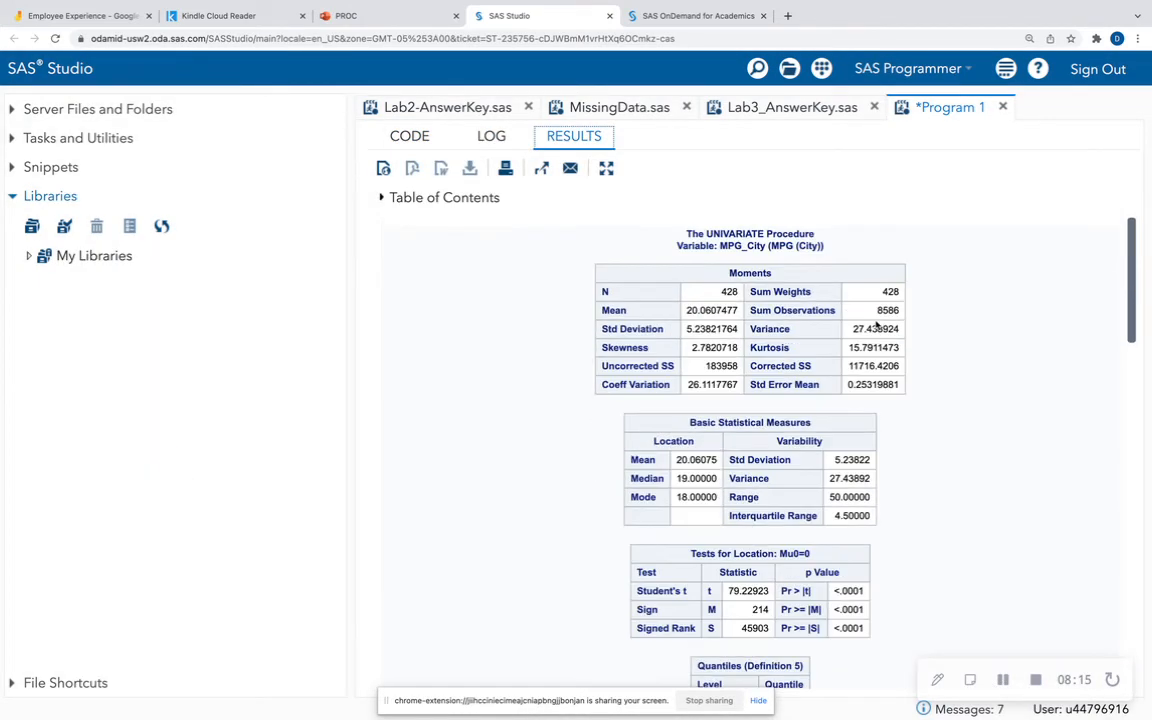
- Scroll through the MPG_Highway tables and the MPG_City histogram in the results
{"action": "scroll", "scroll_direction": "down", "scroll_amount": 3}
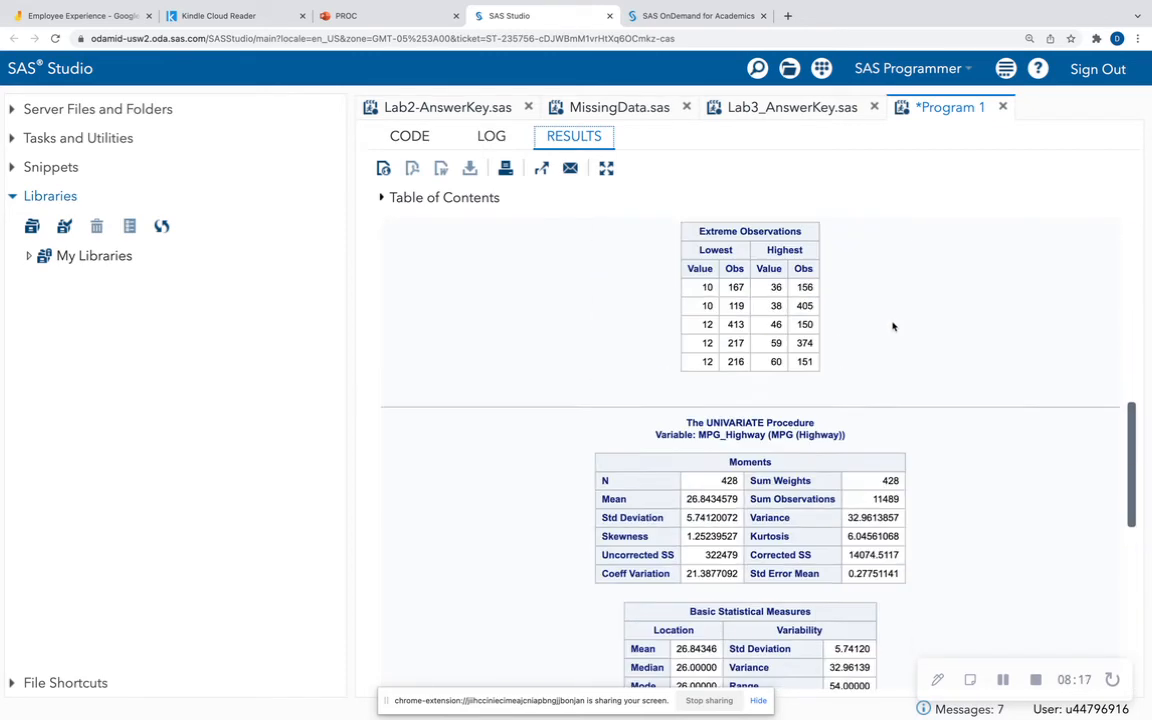
{"action": "scroll", "scroll_direction": "down", "scroll_amount": 3}
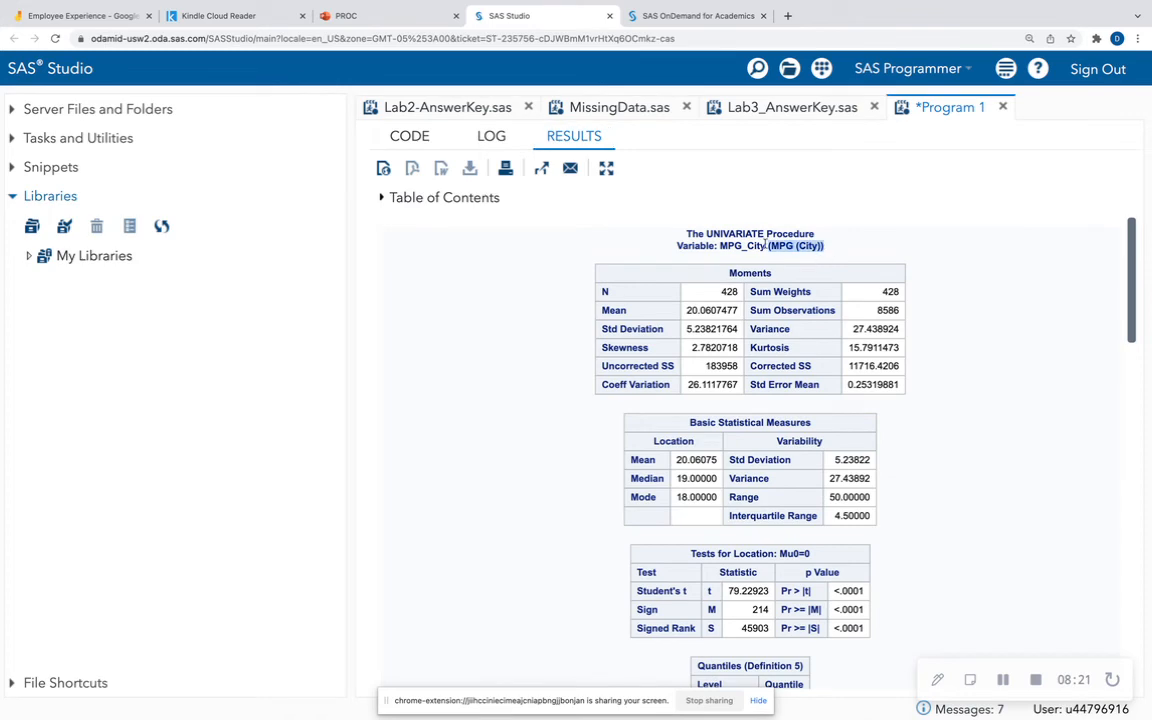
{"action": "scroll", "scroll_direction": "down", "scroll_amount": 3}
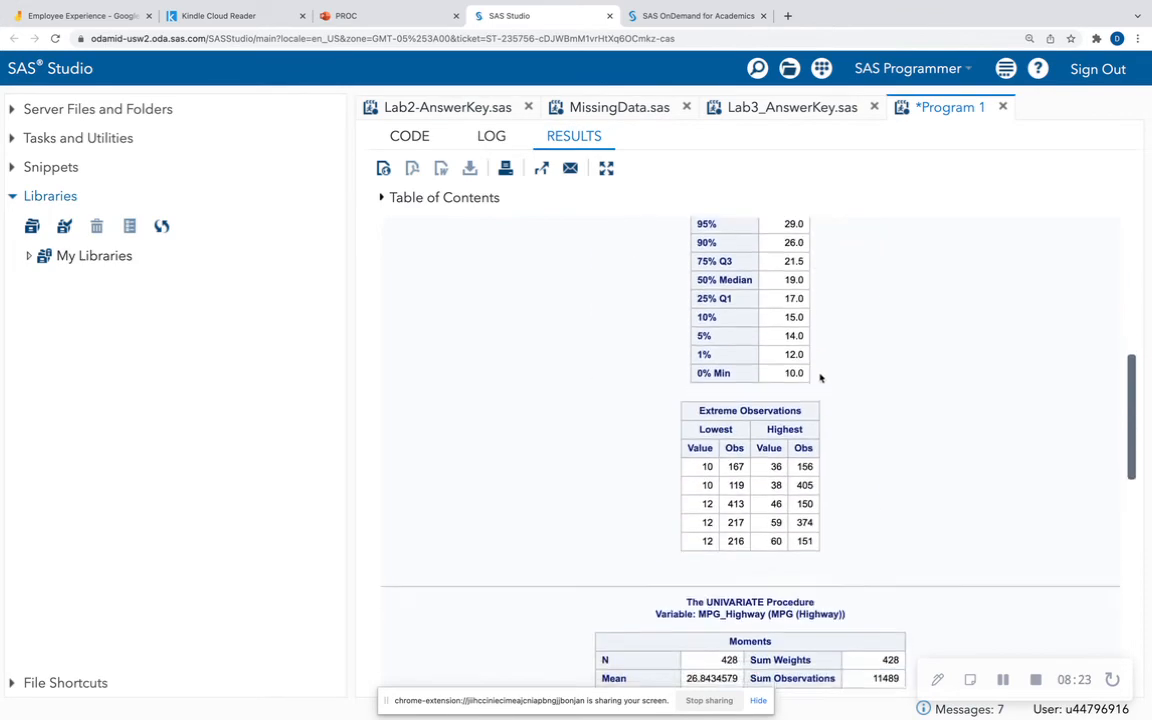
{"action": "scroll", "scroll_direction": "down", "scroll_amount": 3}
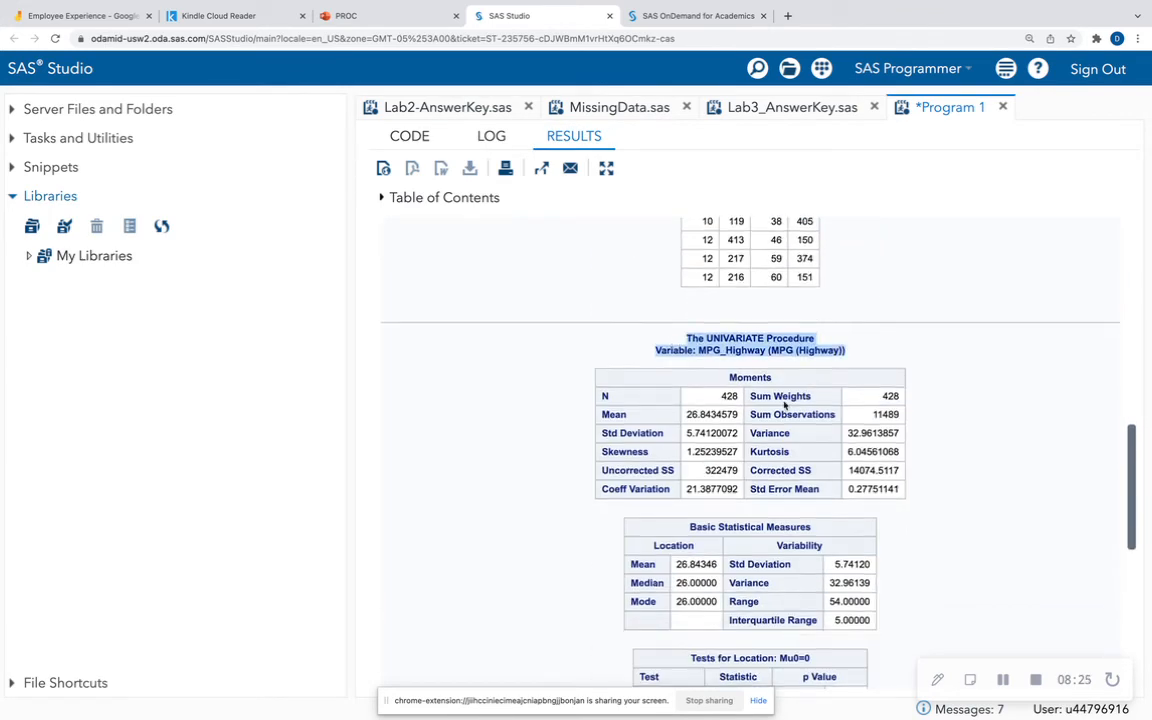
{"action": "scroll", "scroll_direction": "down", "scroll_amount": 3}
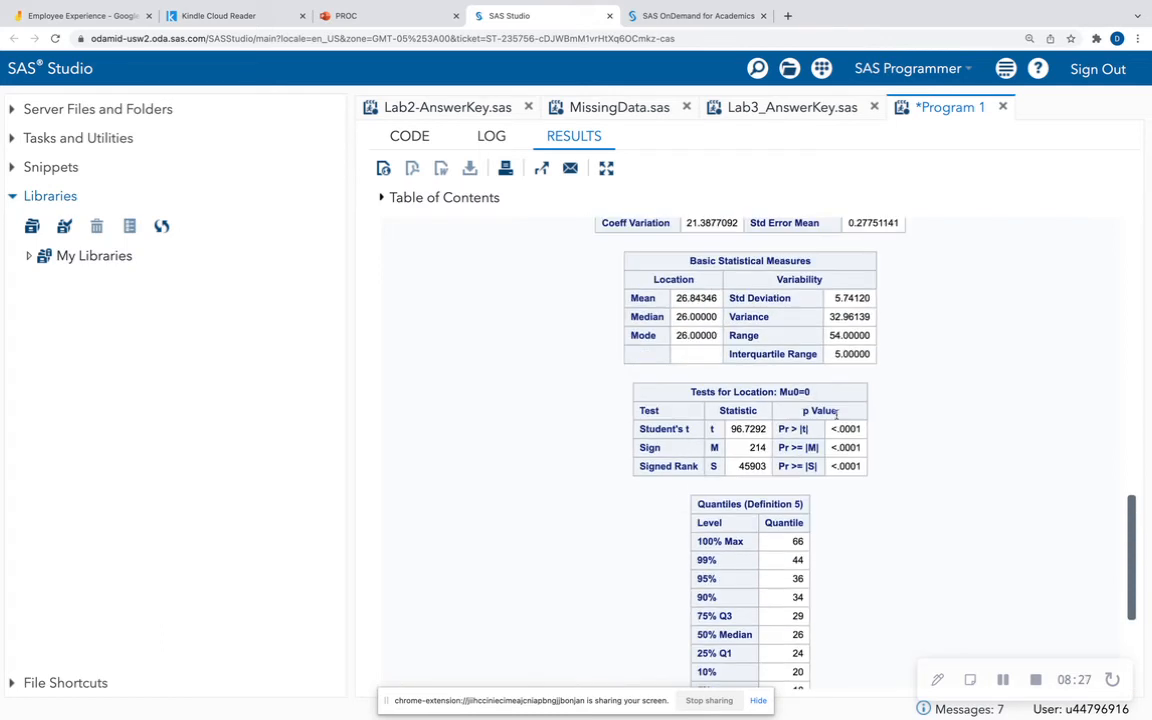
{"action": "left_click", "coordinate": [409, 135]}
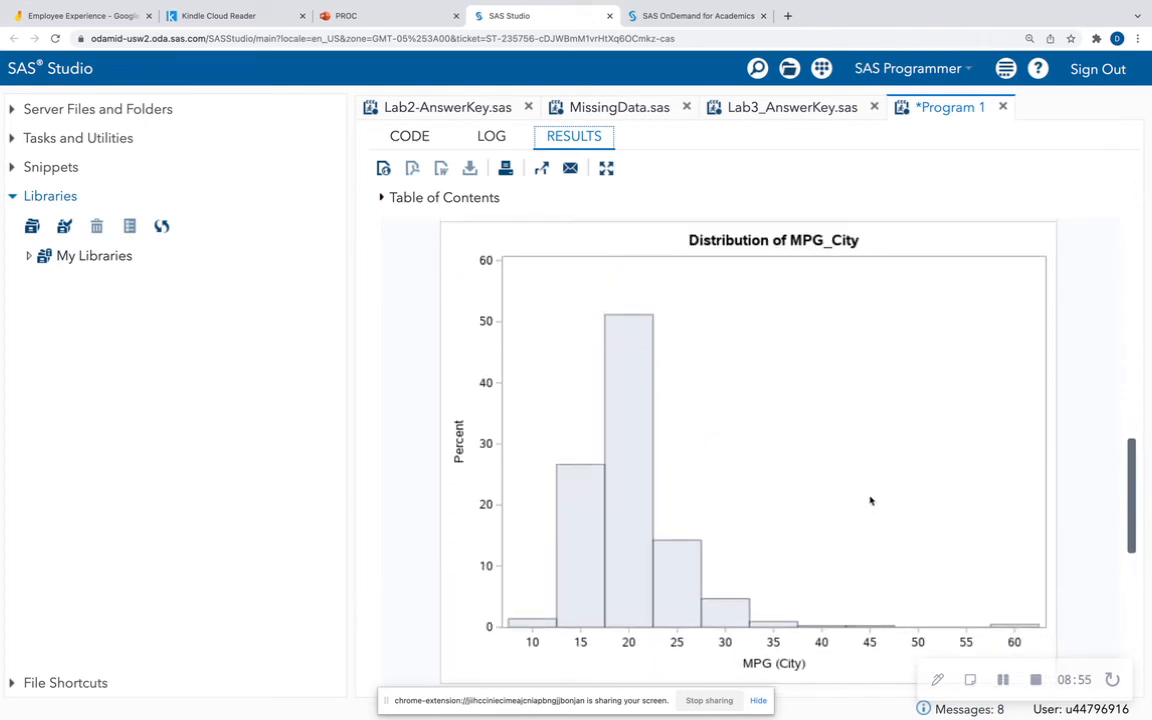
{"action": "mouse_move", "coordinate": [1047, 617]}
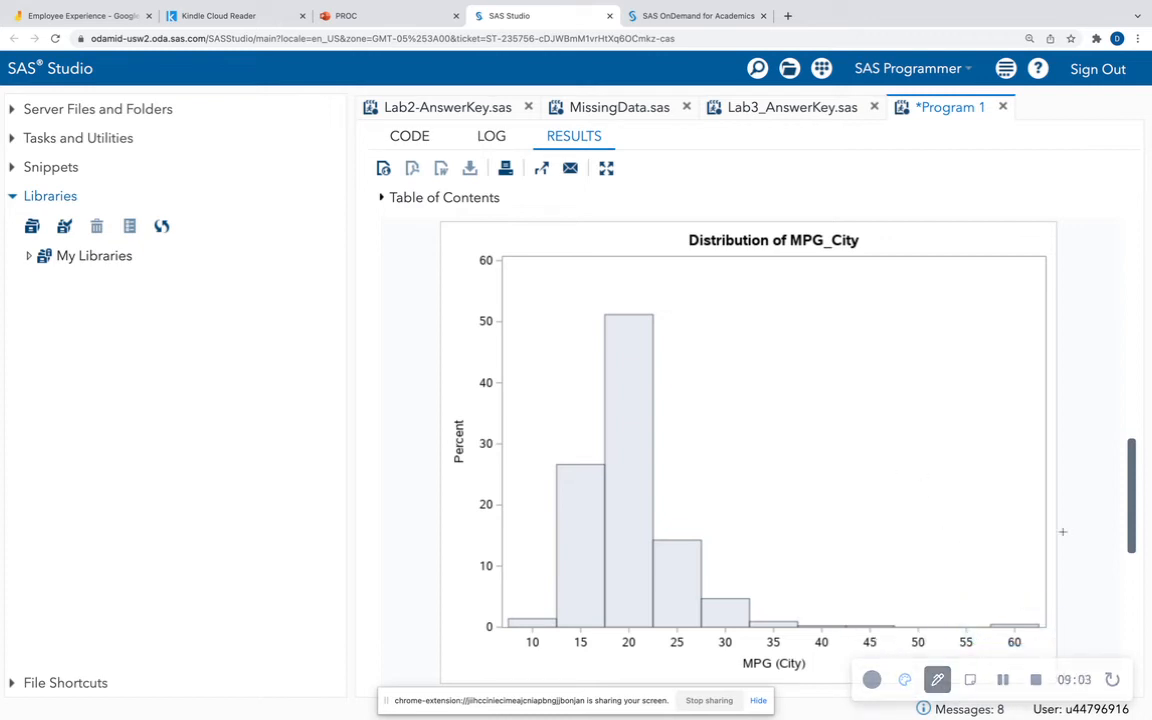
{"action": "scroll", "scroll_direction": "down", "scroll_amount": 3}
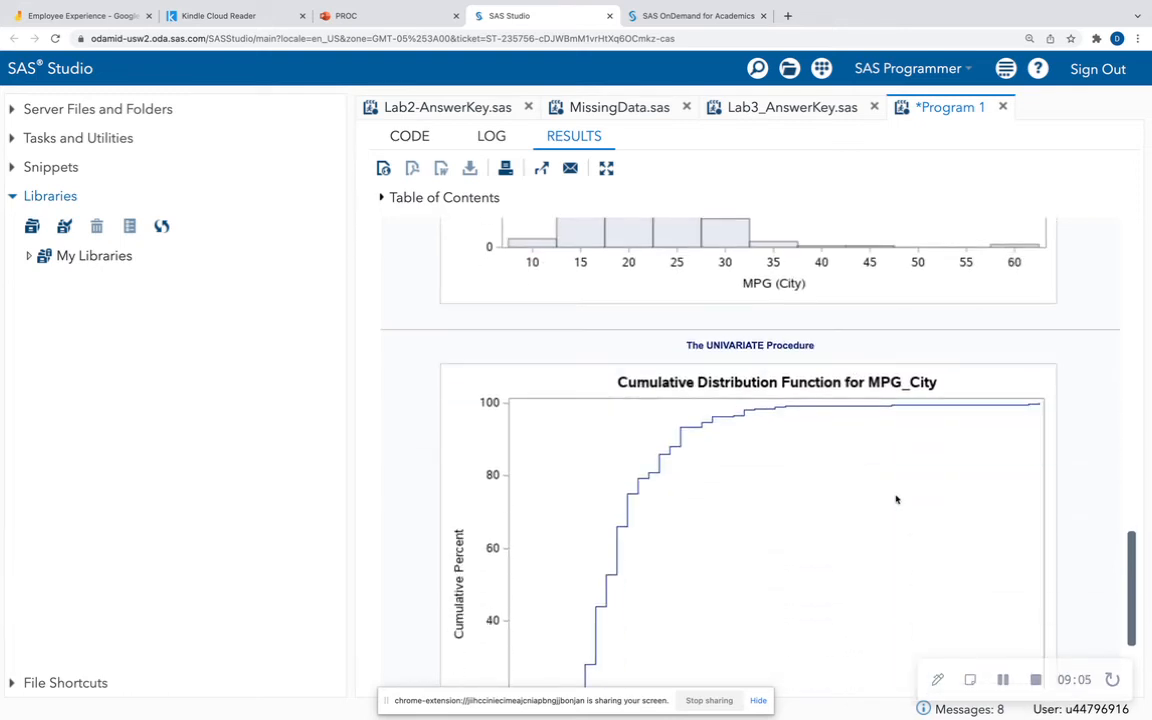
{"action": "scroll", "scroll_direction": "down", "scroll_amount": 3}
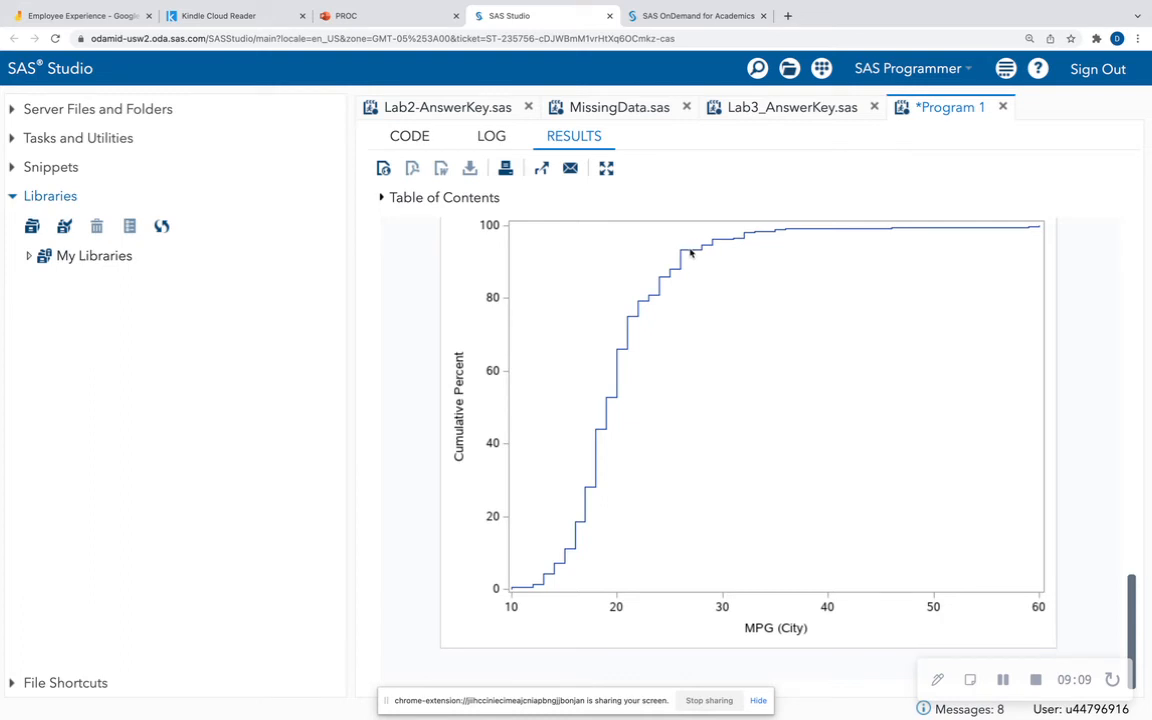
{"action": "mouse_move", "coordinate": [708, 615]}
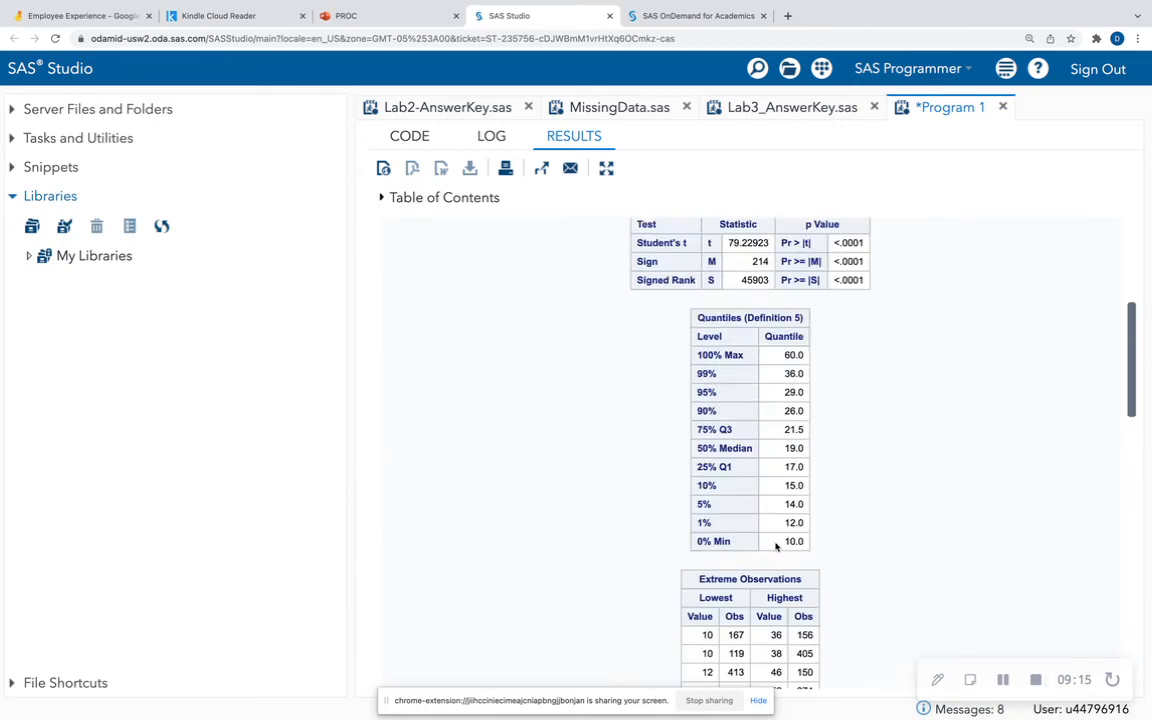
- Add /Normal after MPG_City in HISTOGRAM and review the fitted curve and fit tables
{"action": "left_click", "coordinate": [408, 135]}
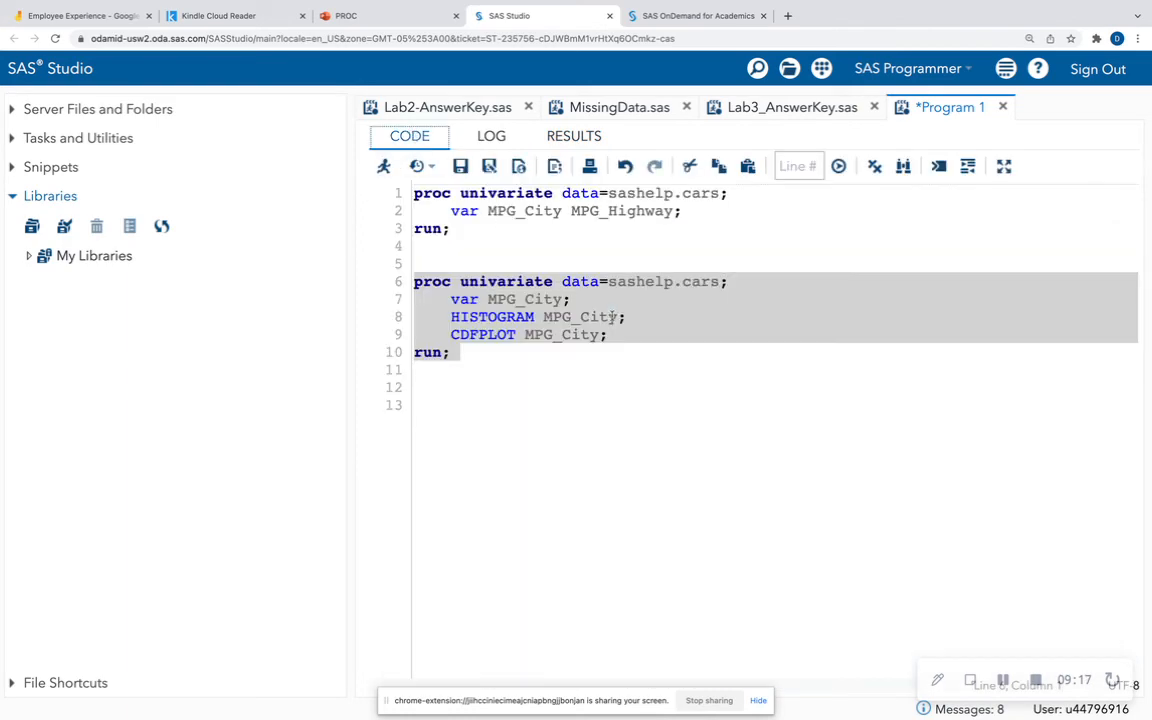
{"action": "type", "text": "/"}
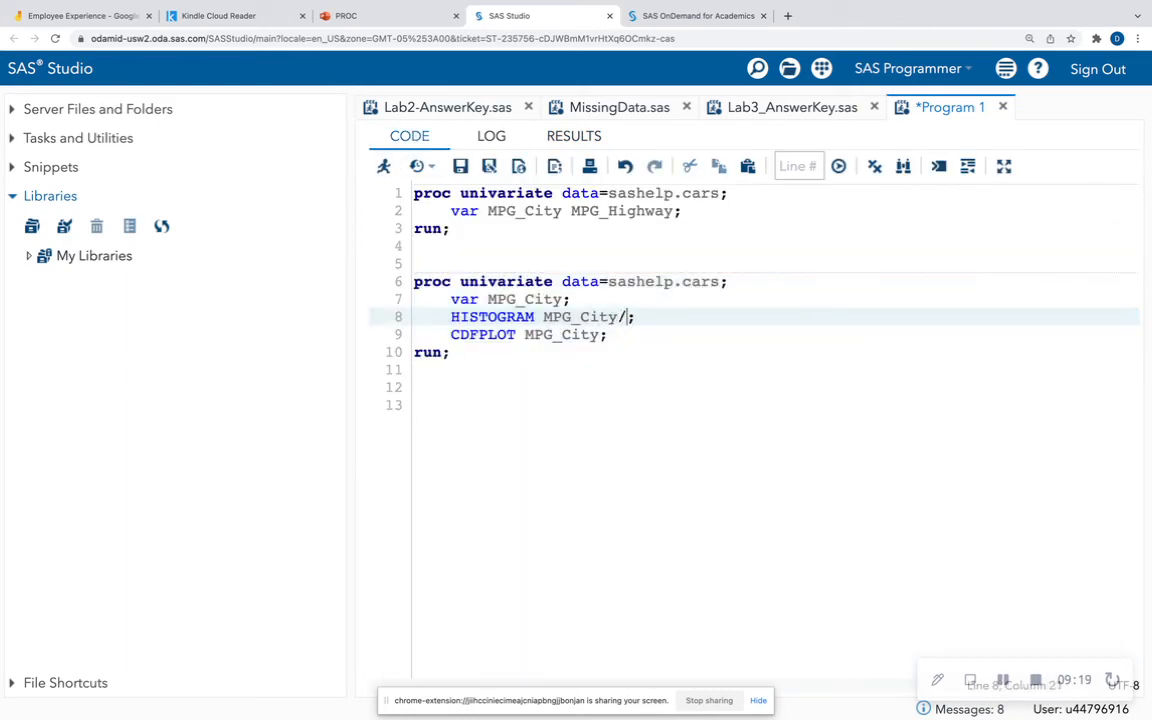
{"action": "type", "text": "Normal"}
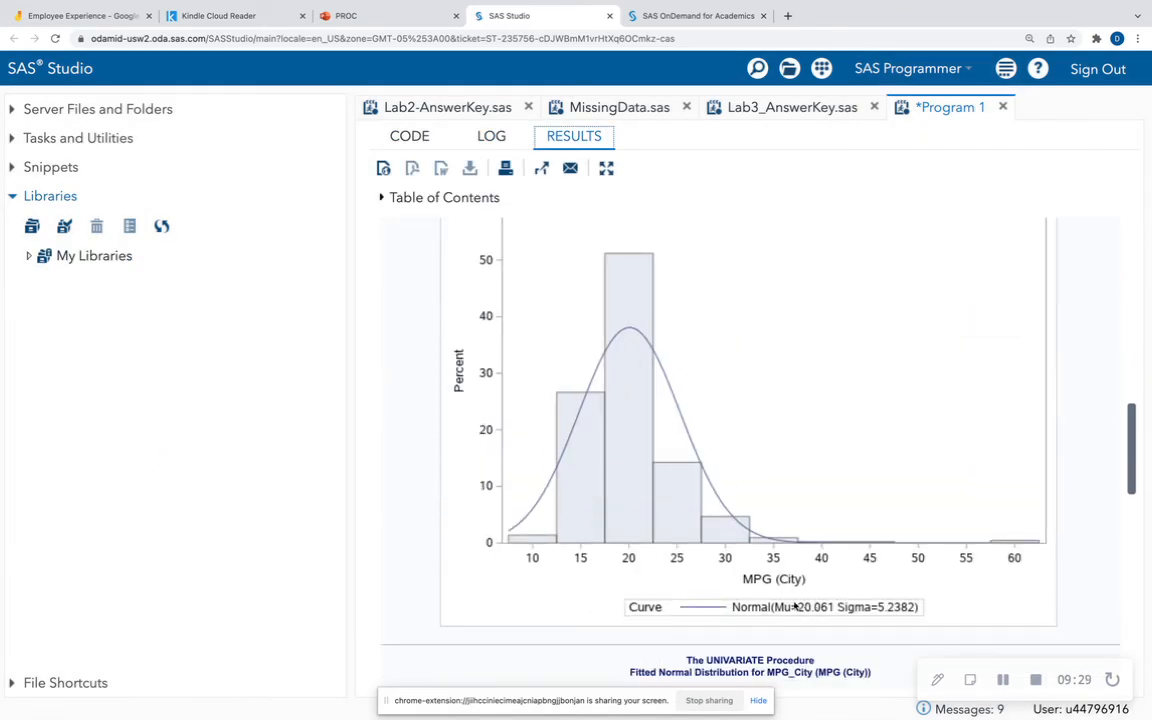
{"action": "mouse_move", "coordinate": [823, 629]}
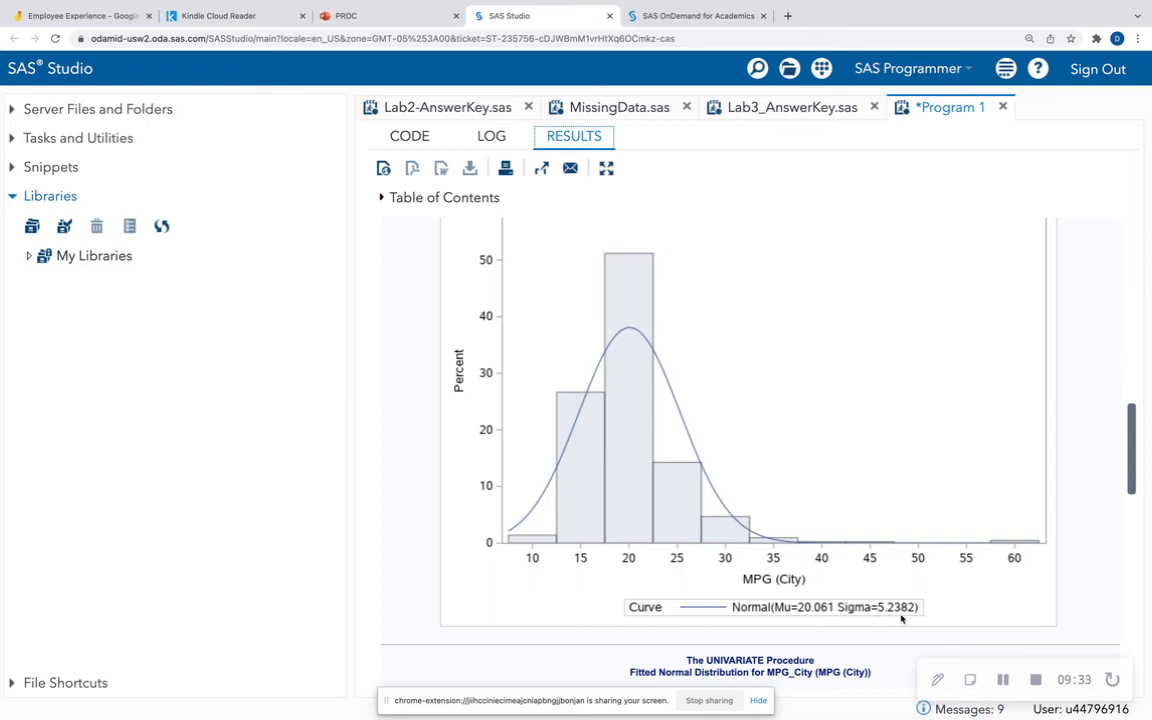
{"action": "mouse_move", "coordinate": [578, 505]}
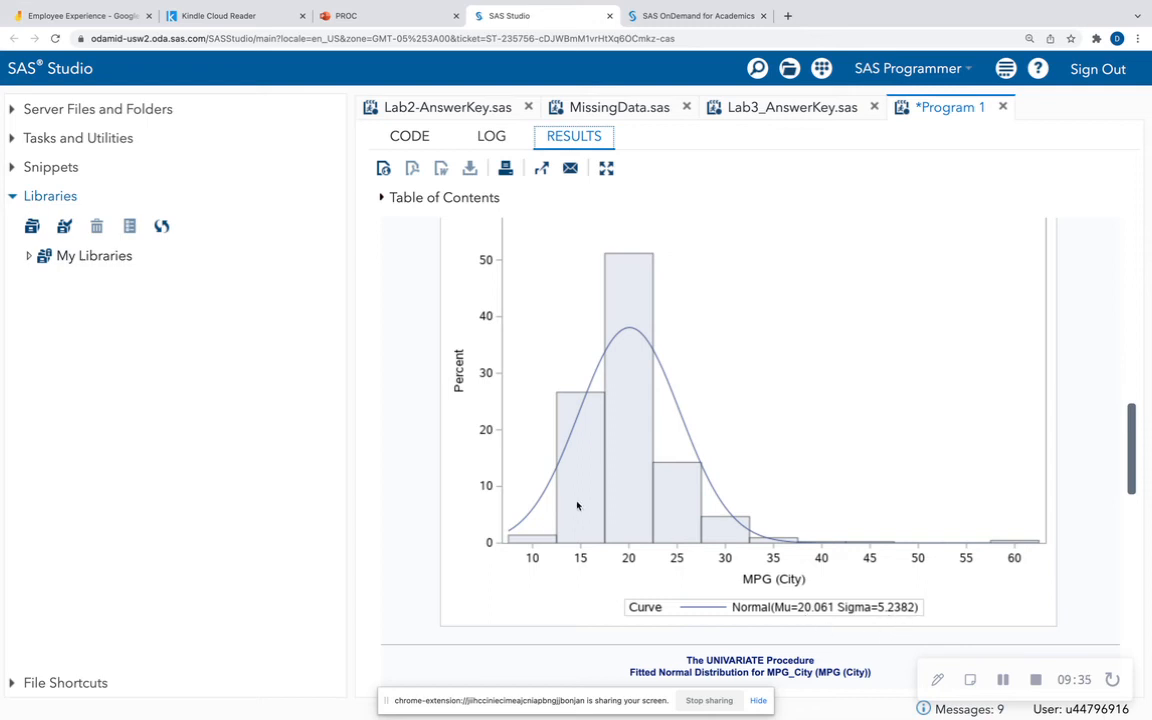
{"action": "scroll", "scroll_direction": "down", "scroll_amount": 3}
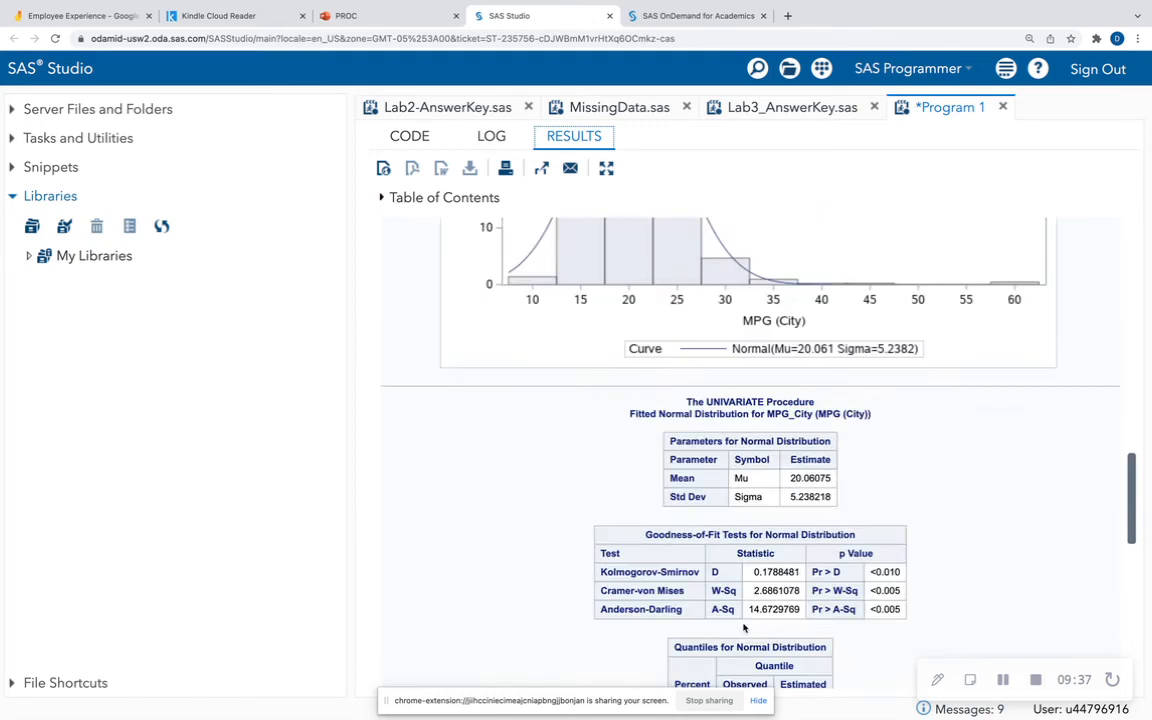
- Change the HISTOGRAM option to WEIBULL and review the Weibull curve, parameter and quantile tables
{"action": "left_click", "coordinate": [408, 135]}
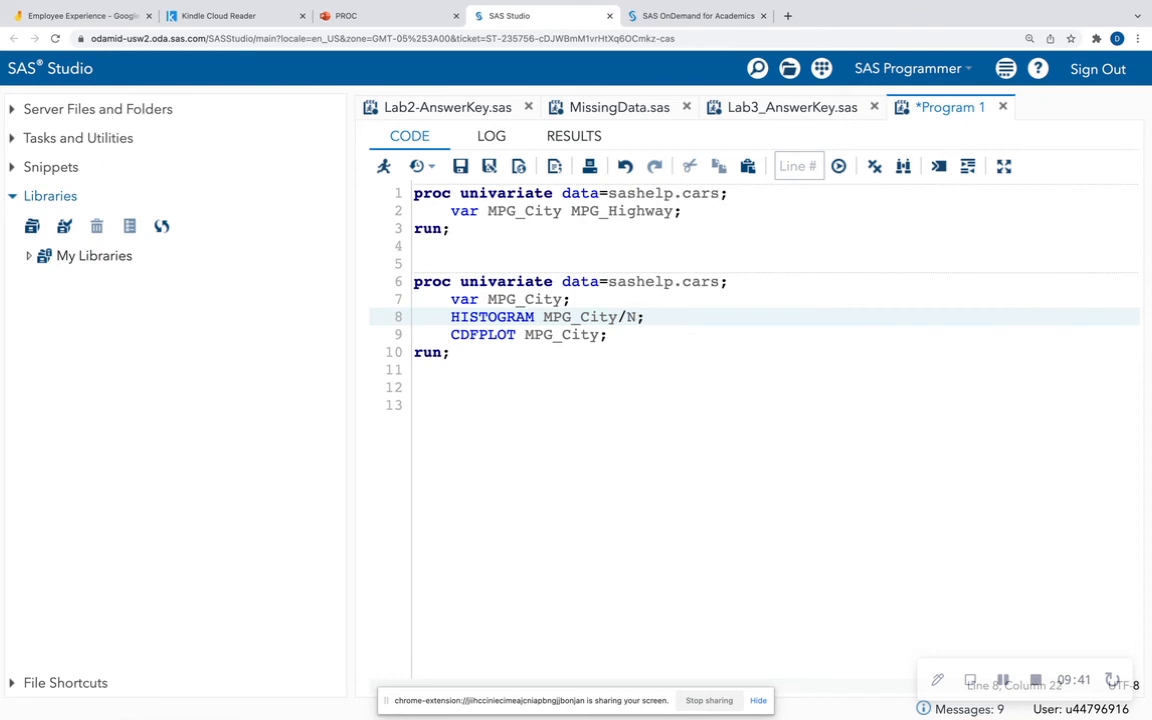
{"action": "type", "text": "WEI"}
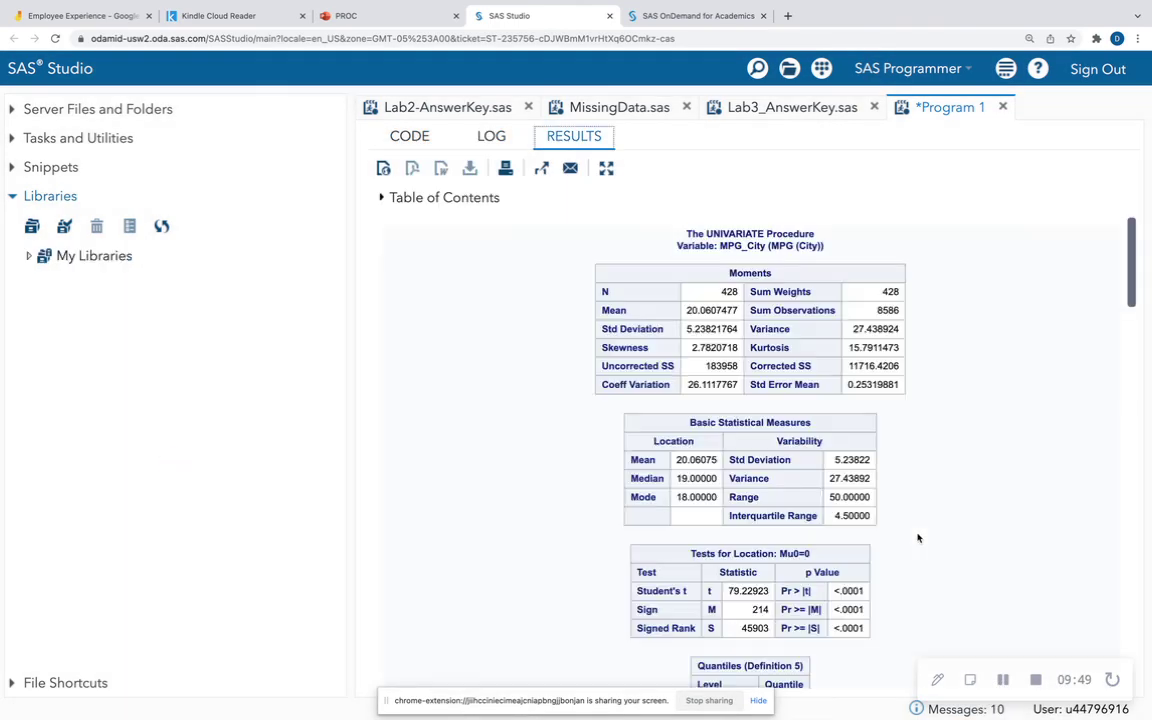
{"action": "scroll", "scroll_direction": "down", "scroll_amount": 3}
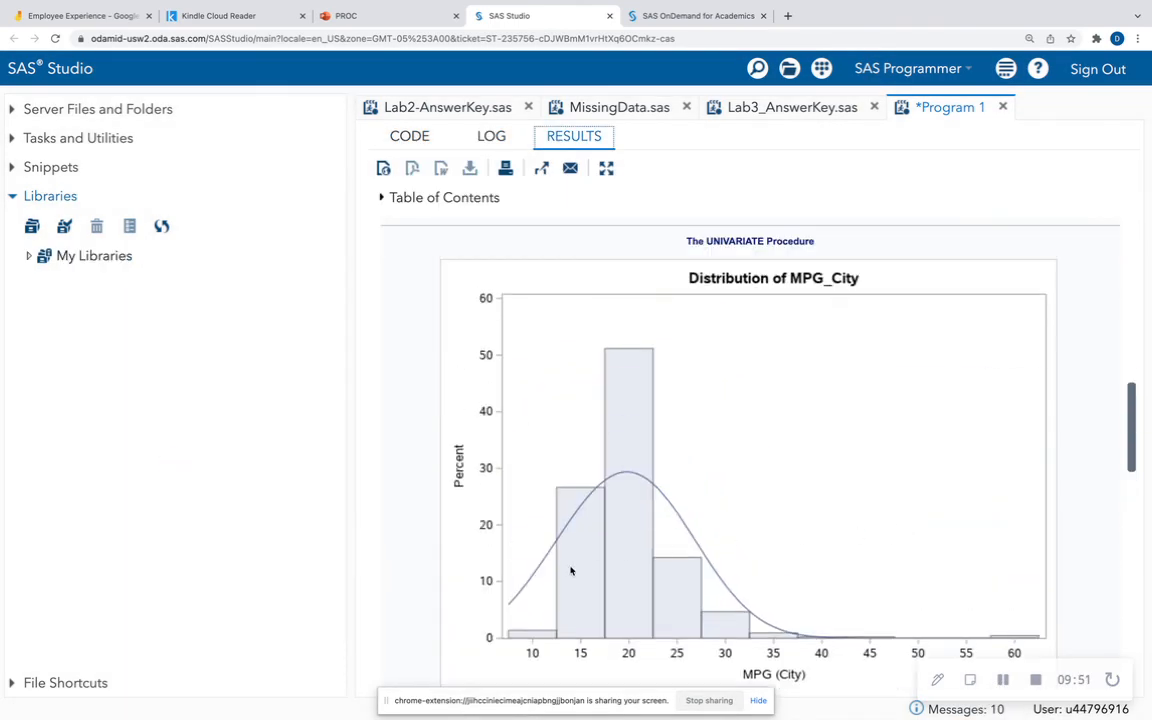
{"action": "mouse_move", "coordinate": [767, 607]}
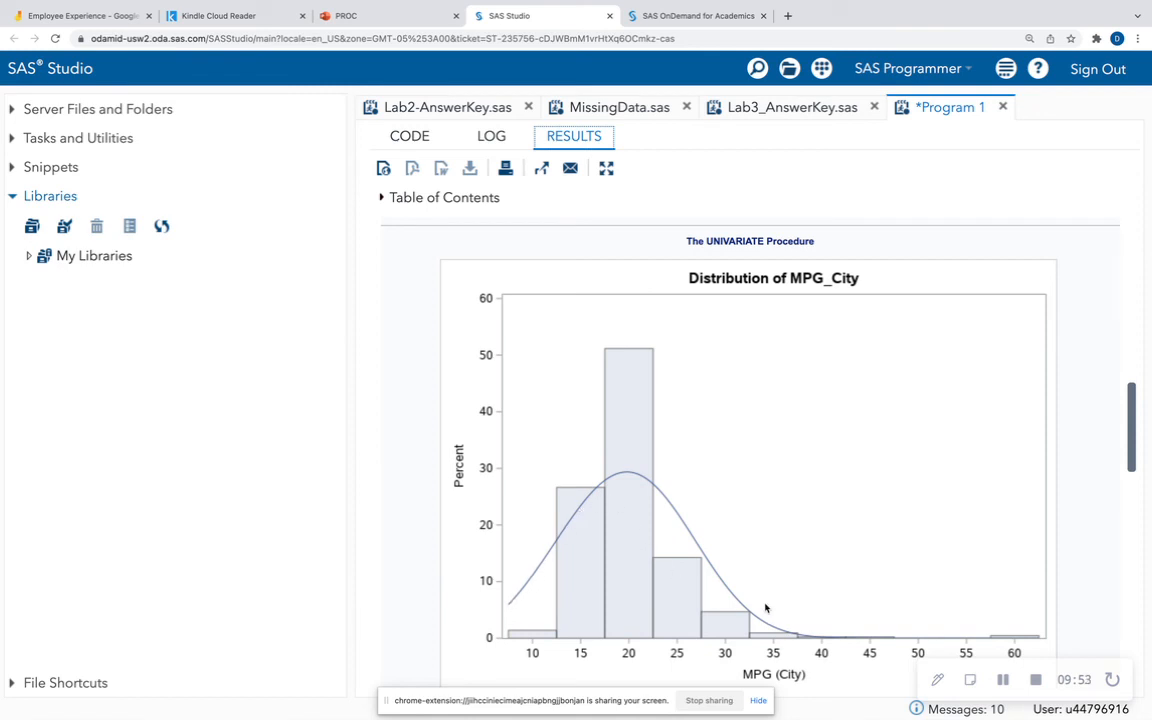
{"action": "scroll", "scroll_direction": "down", "scroll_amount": 3}
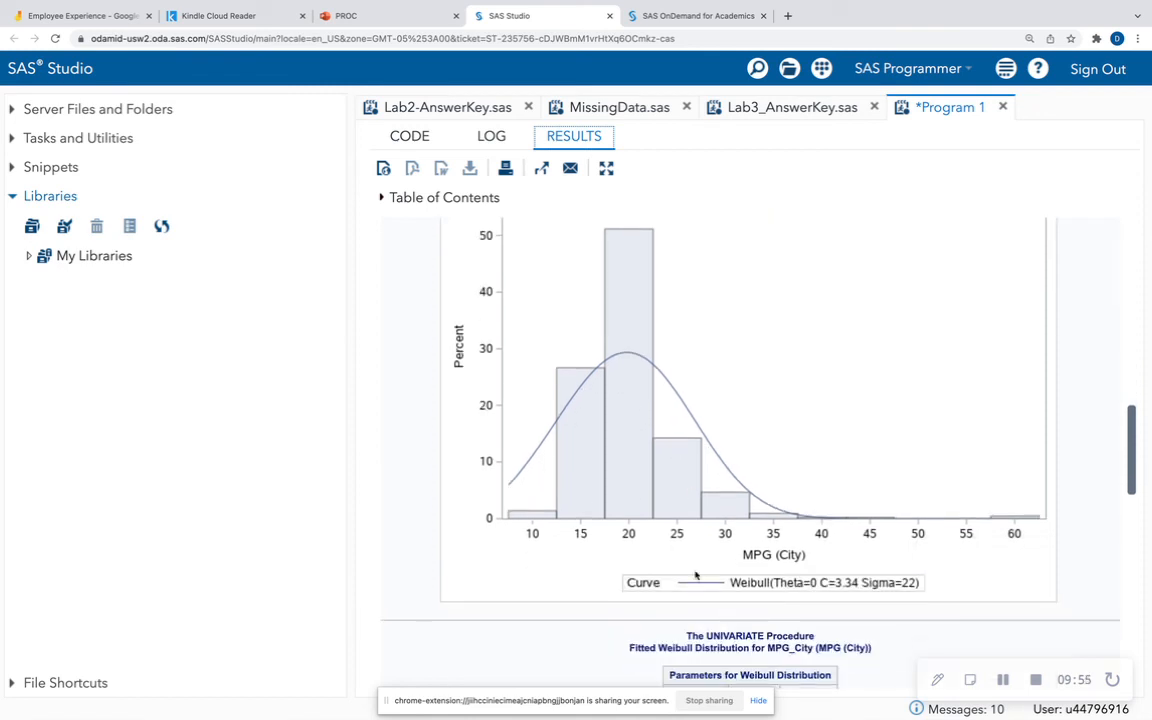
{"action": "mouse_move", "coordinate": [791, 565]}
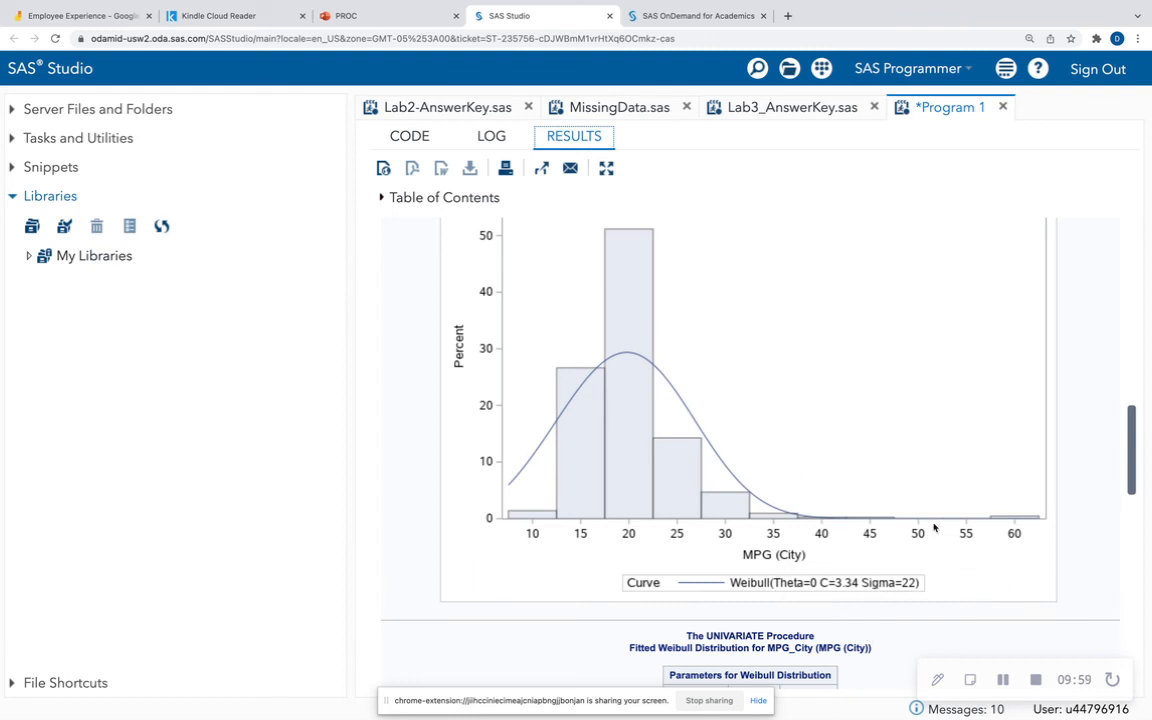
{"action": "mouse_move", "coordinate": [723, 381]}
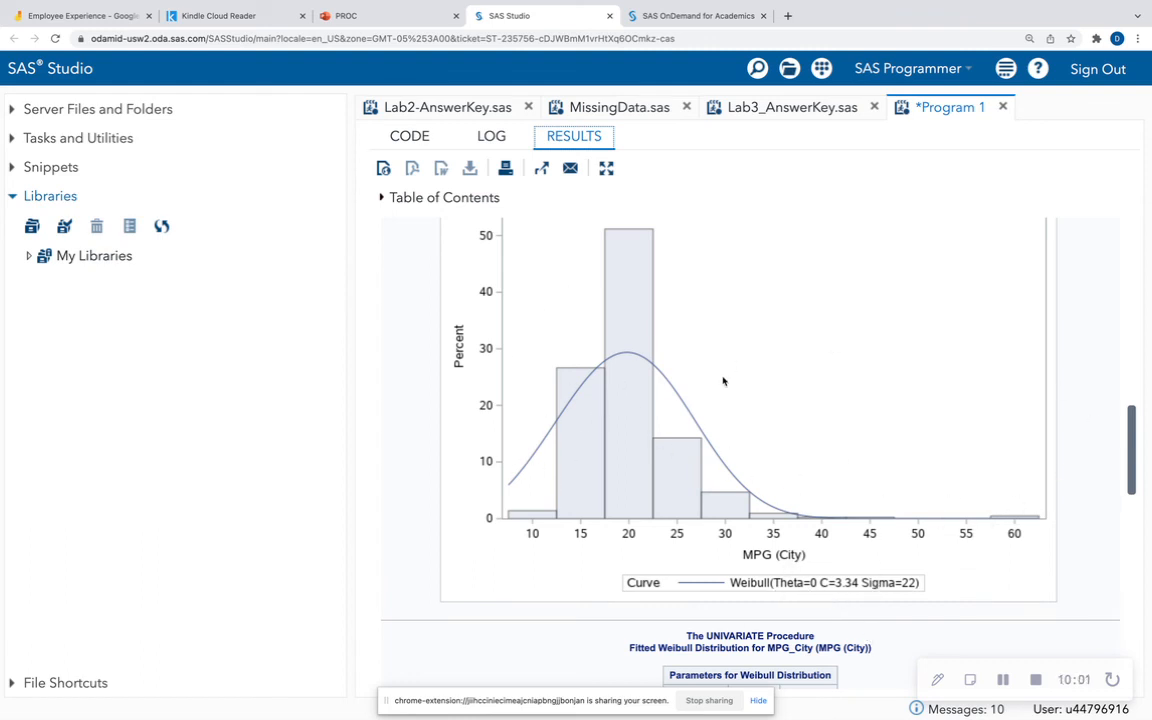
{"action": "scroll", "scroll_direction": "down", "scroll_amount": 3}
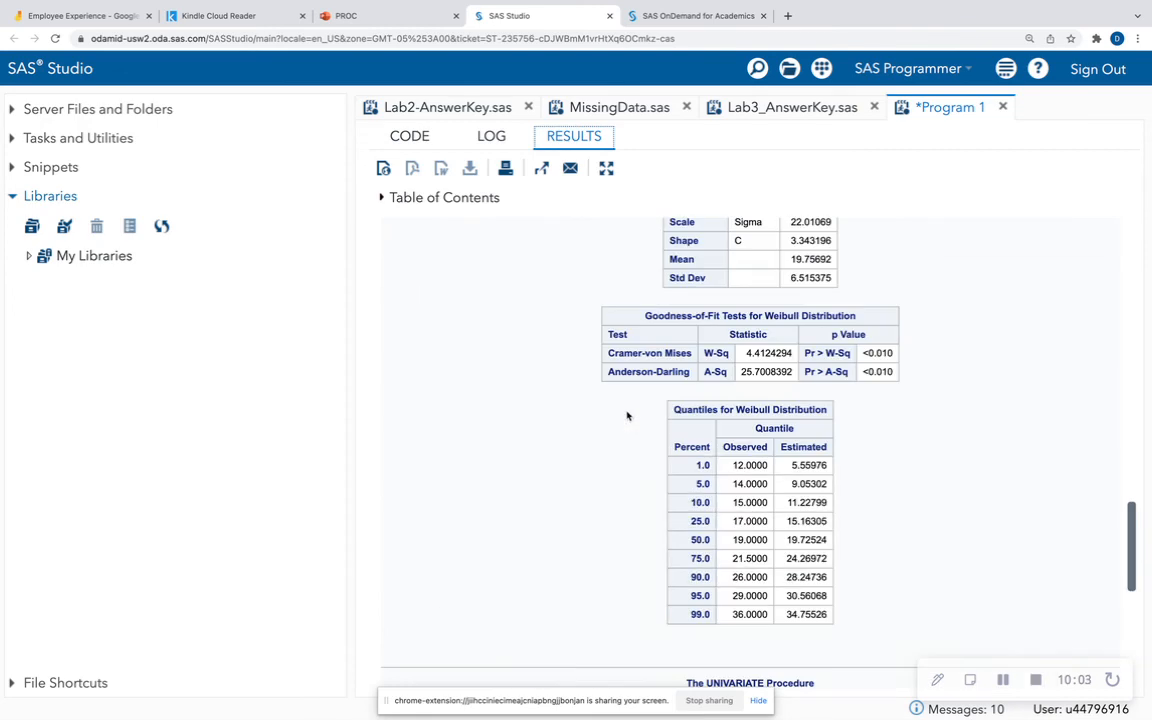
- Change the HISTOGRAM option to EXPONENTIAL, run, and review the Sigma=20.1 curve
{"action": "left_click", "coordinate": [408, 135]}
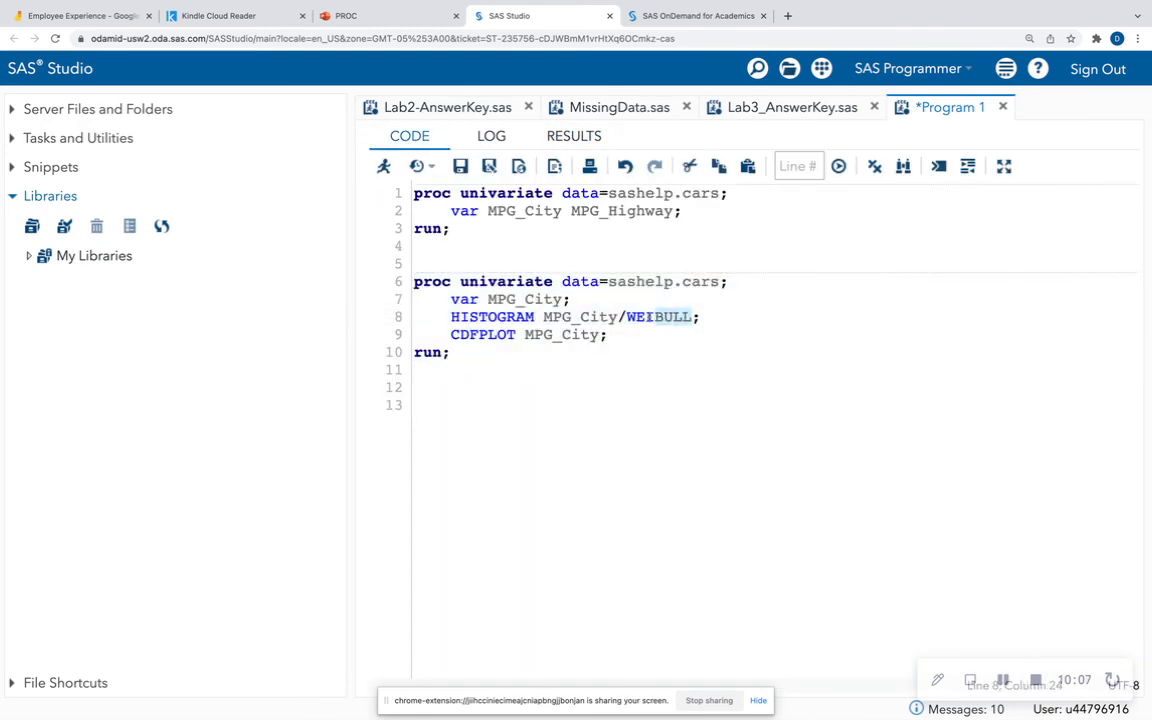
{"action": "type", "text": "EXPONENTIA"}
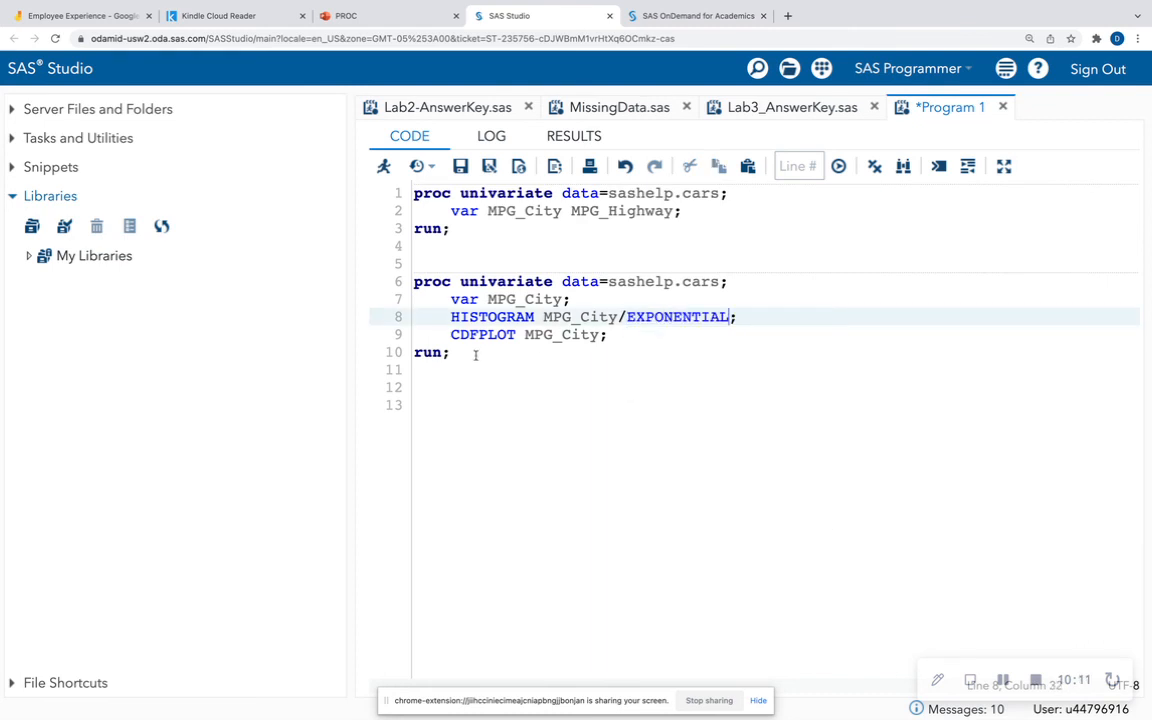
{"action": "left_click", "coordinate": [839, 166]}
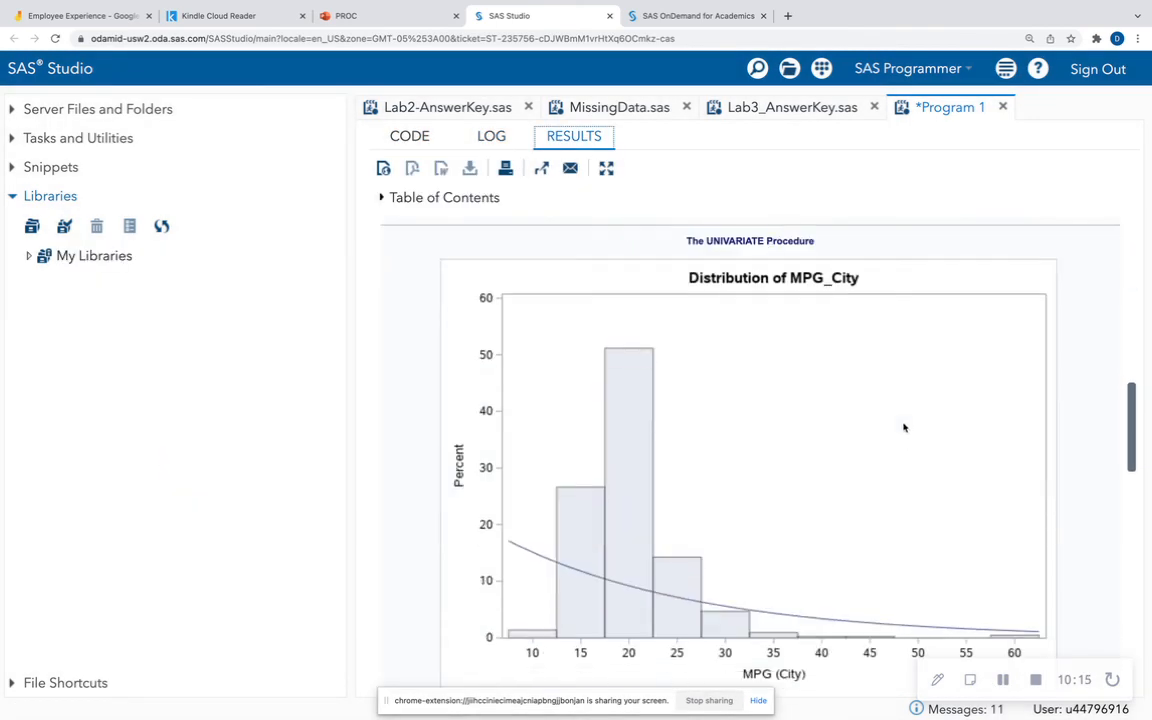
{"action": "scroll", "scroll_direction": "down", "scroll_amount": 3}
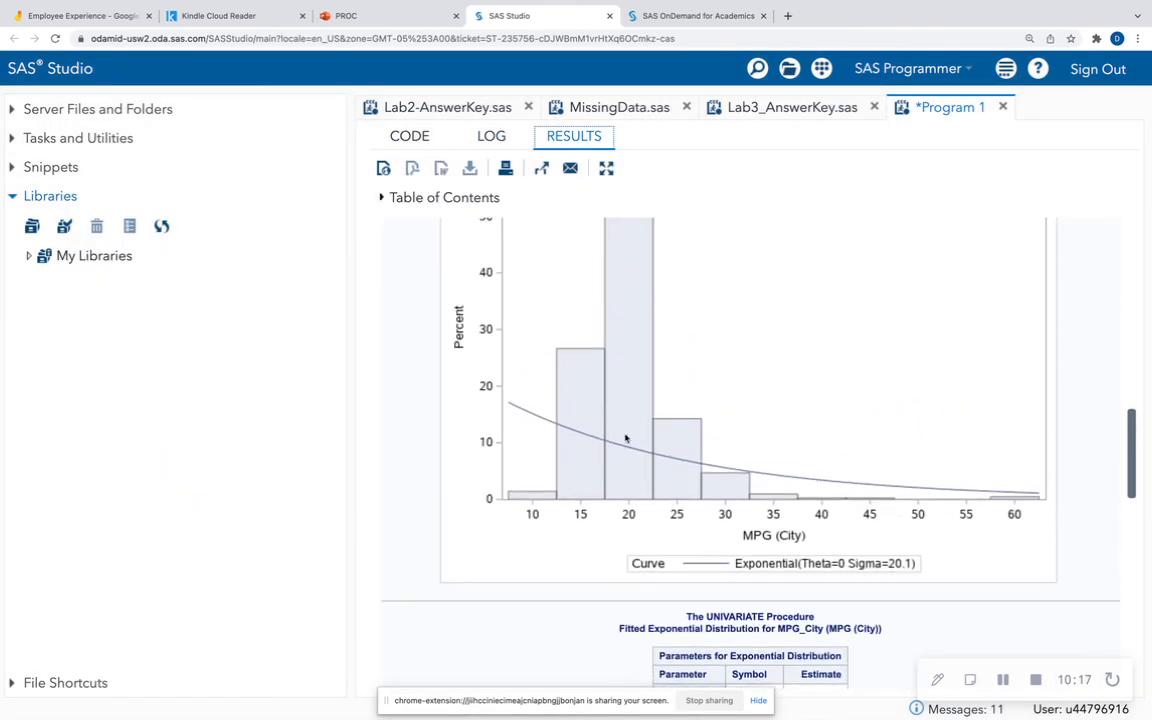
{"action": "scroll", "scroll_direction": "down", "scroll_amount": 3}
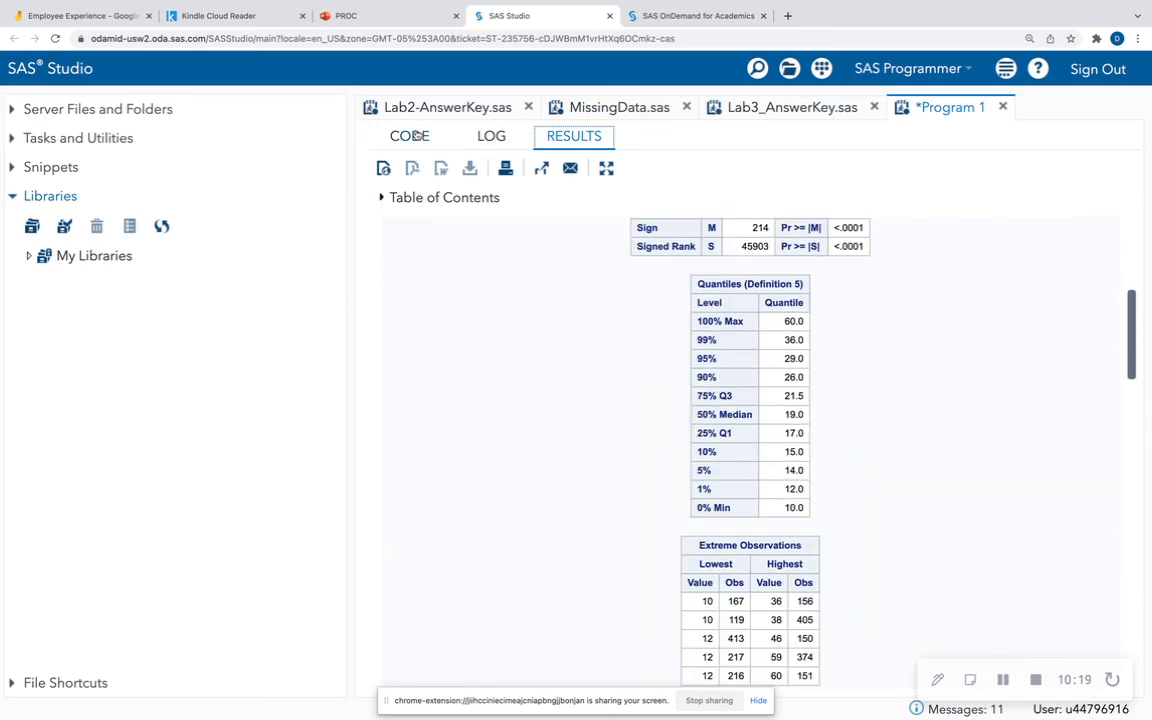
{"action": "left_click", "coordinate": [408, 135]}
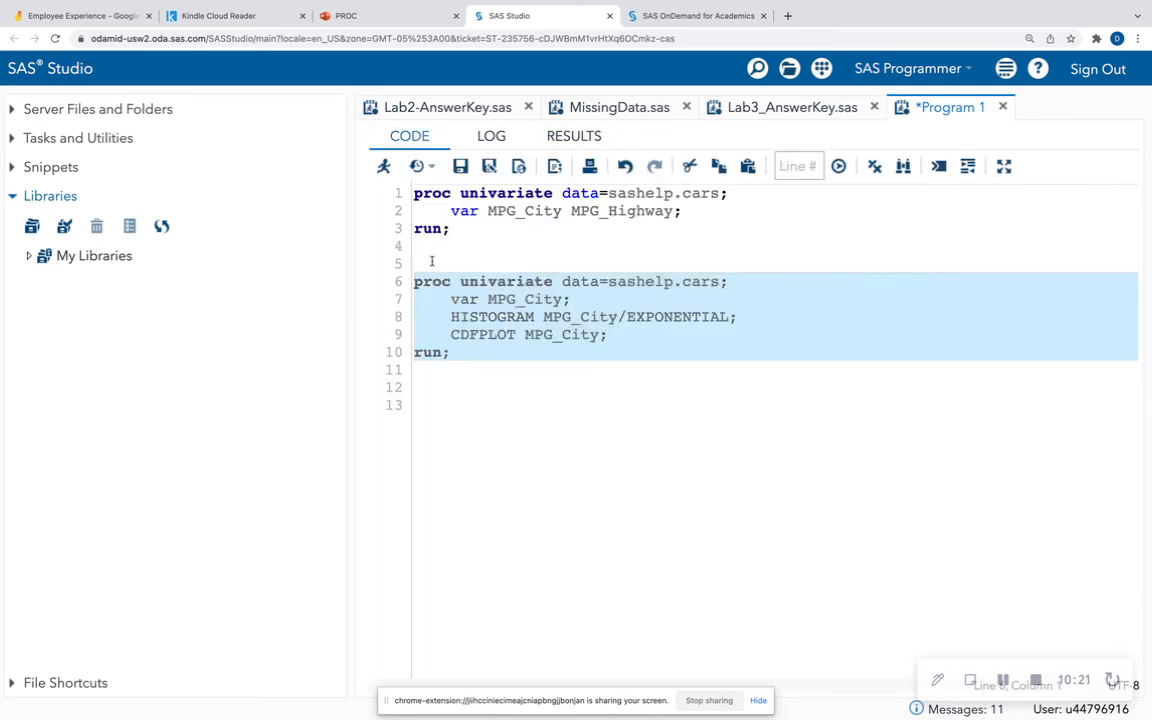
- Return to the PROC Univariate presentation and show its title slide, slide 1
{"action": "left_click", "coordinate": [345, 16]}
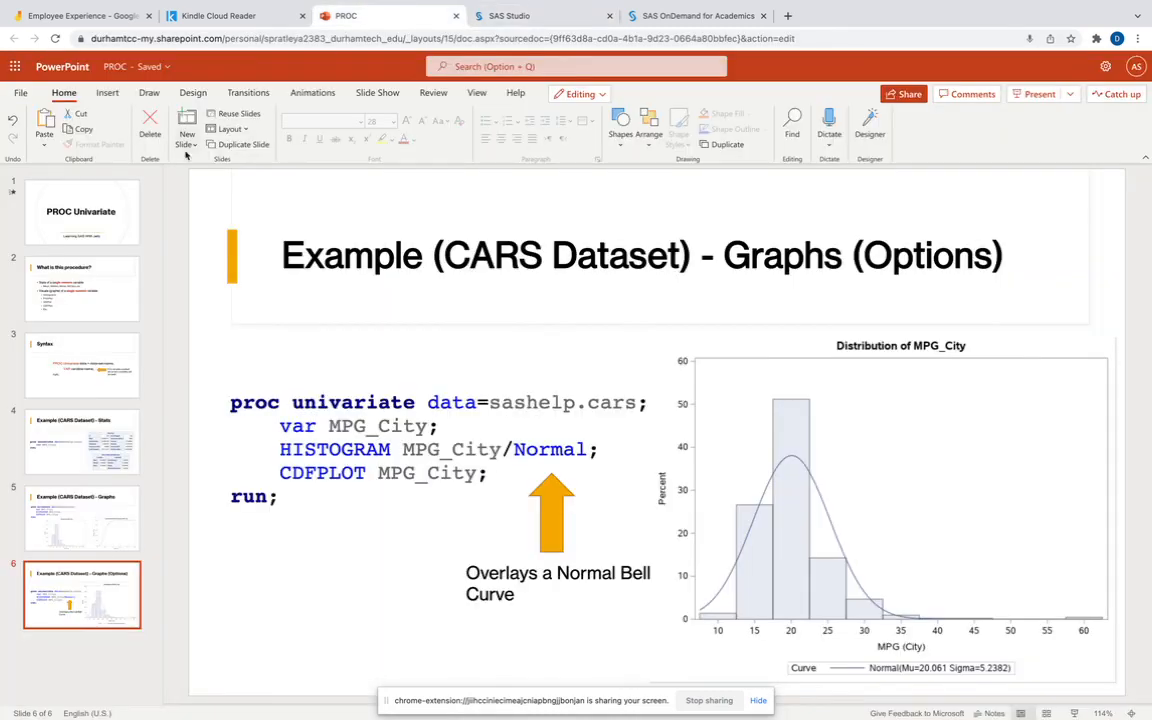
{"action": "left_click", "coordinate": [83, 211]}
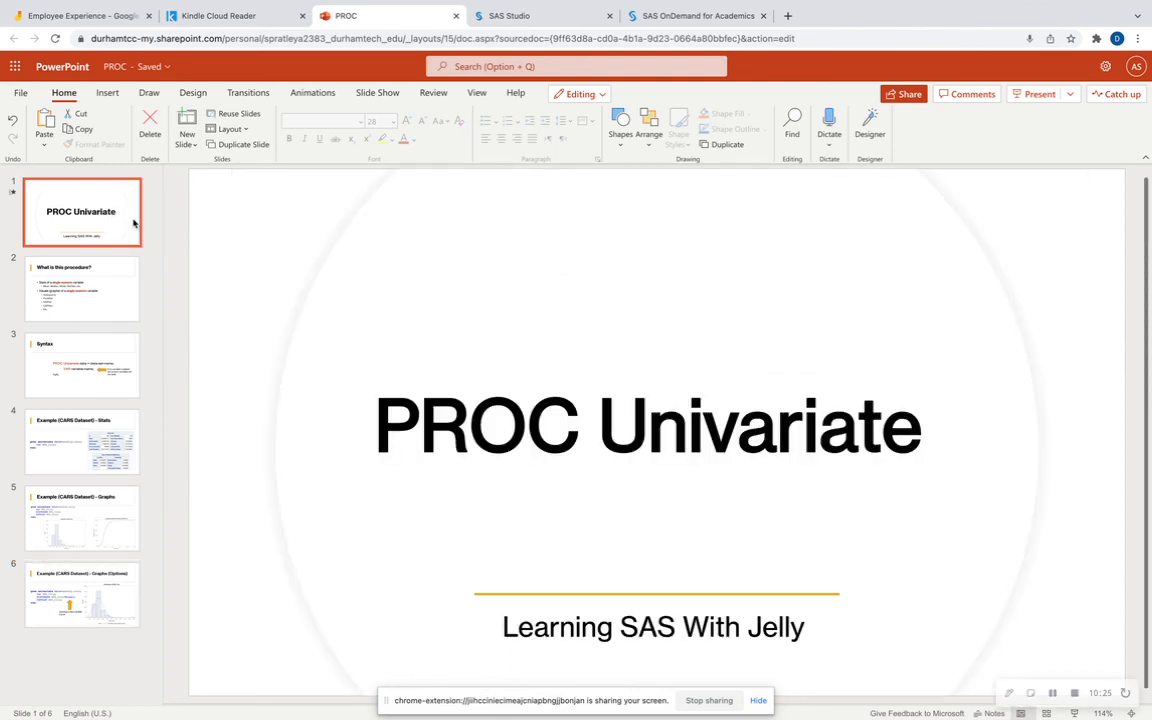